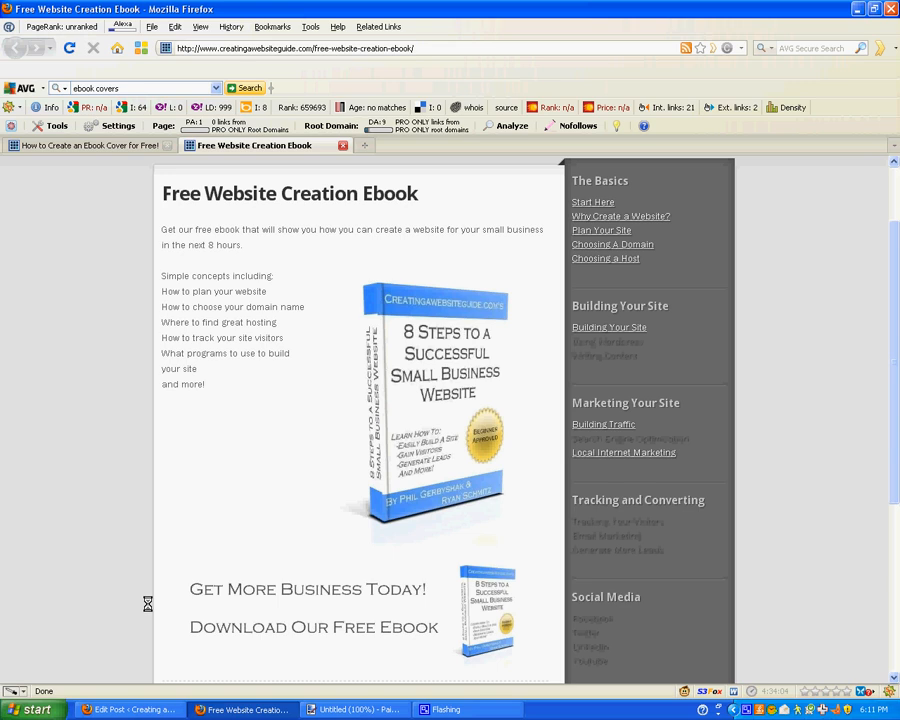
Step: Switch from Firefox to the blank 800×600 untitled image in Paint.NET
left_click(355, 709)
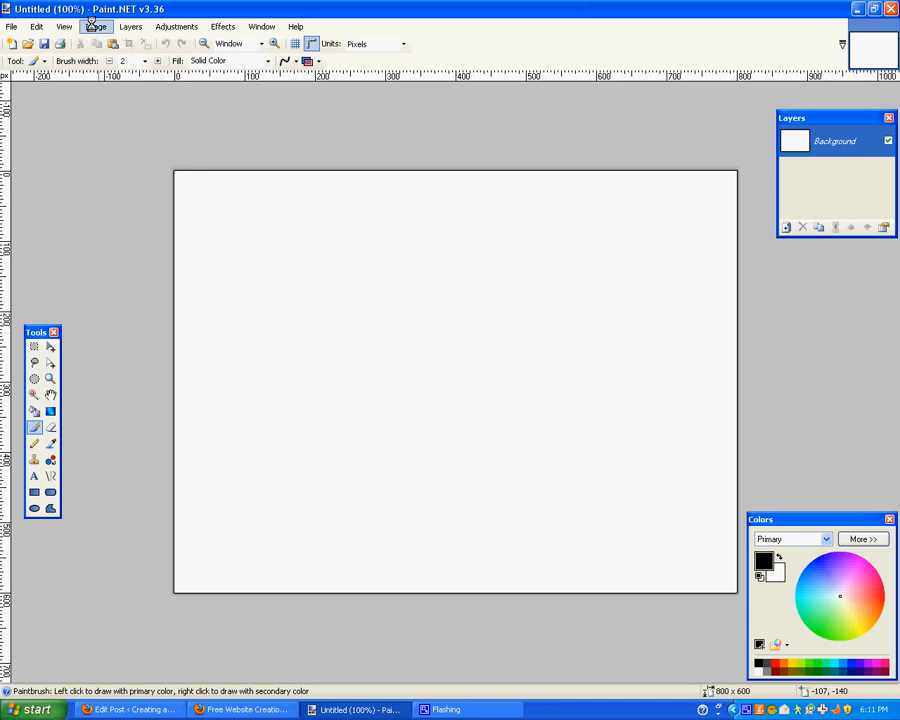
Step: Resize the canvas to 400×600 pixels without maintaining aspect ratio
left_click(96, 26)
type("400")
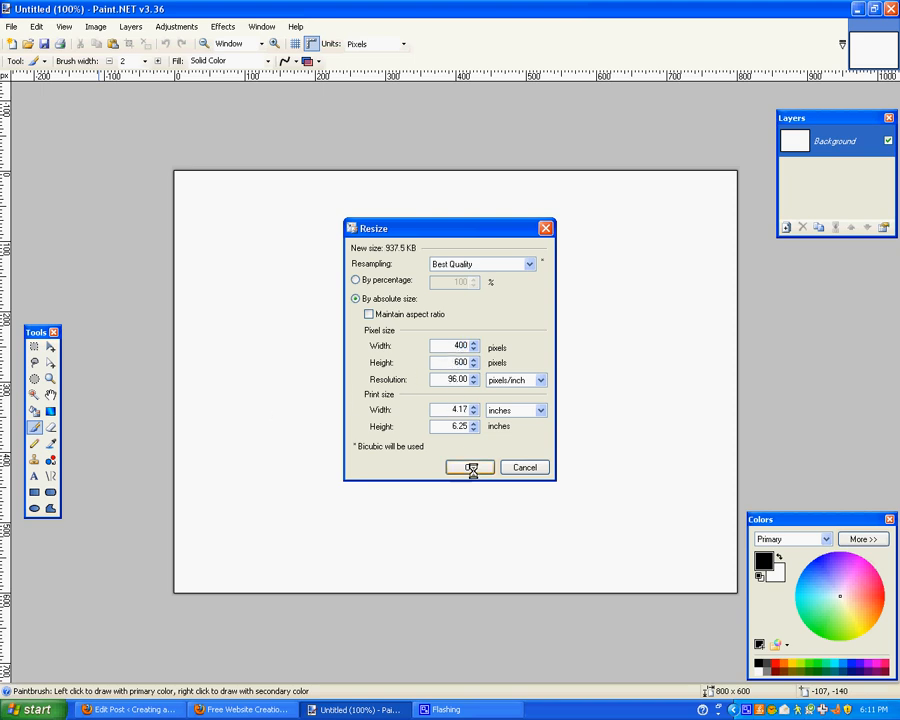
left_click(469, 467)
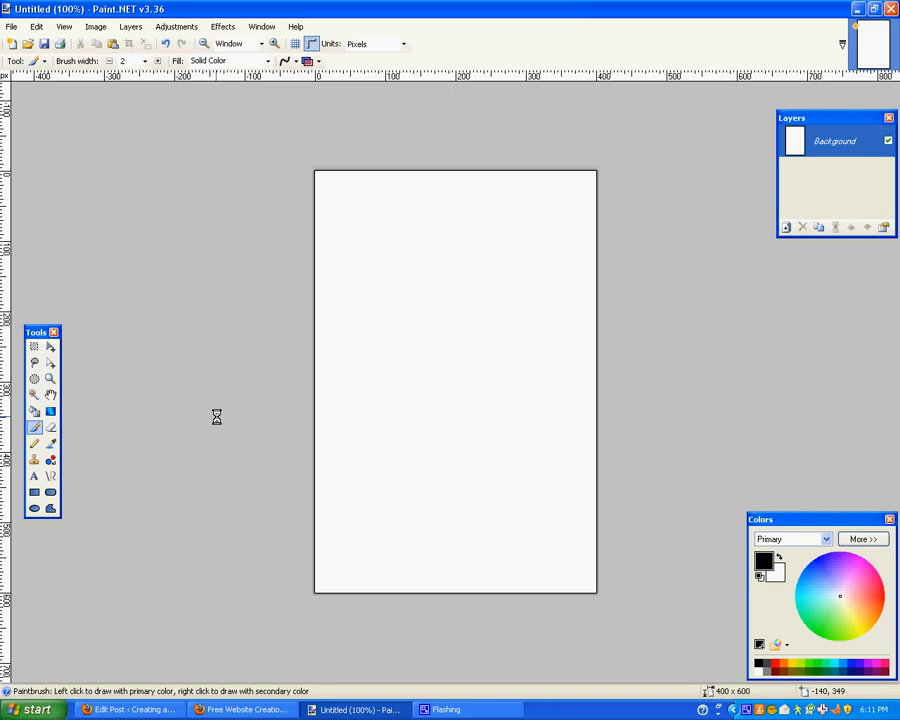
Step: Drag a vertical gradient from deep blue at the top to pale blue at the bottom
left_click(50, 410)
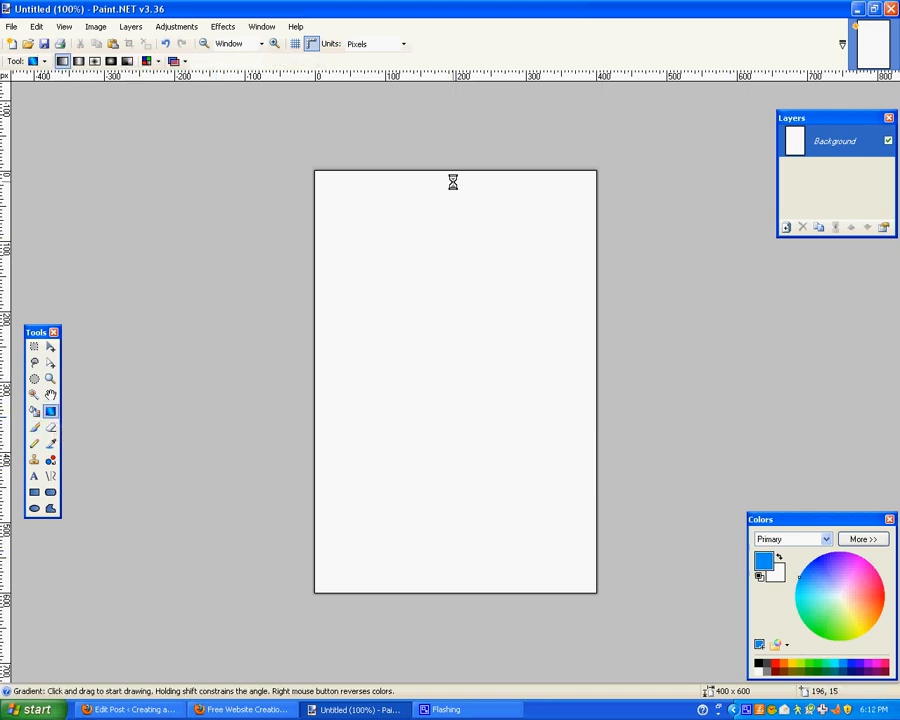
left_click_drag(451, 170, 451, 645)
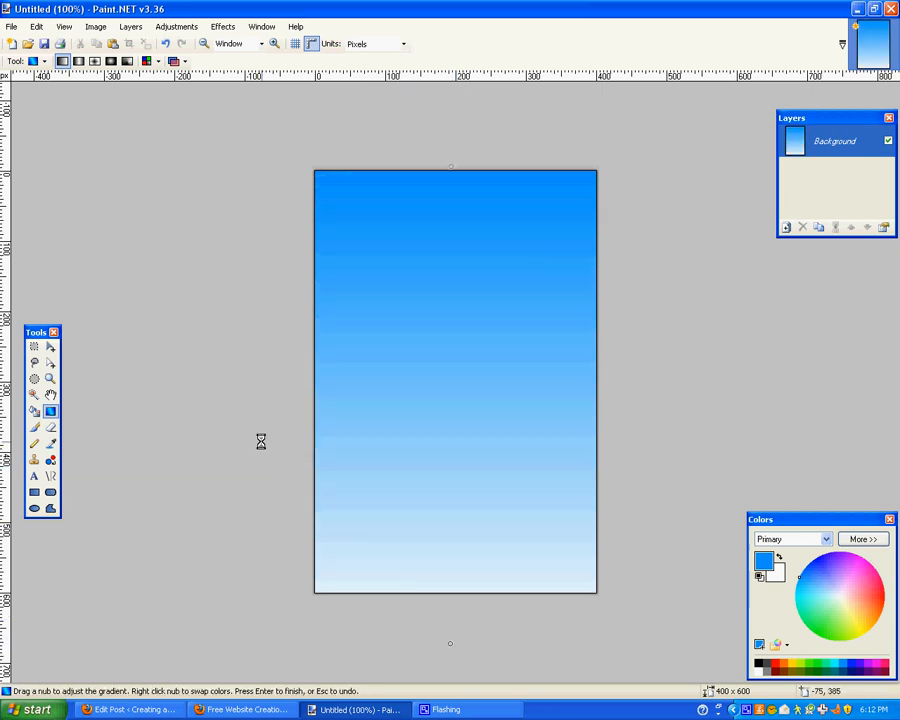
left_click(33, 476)
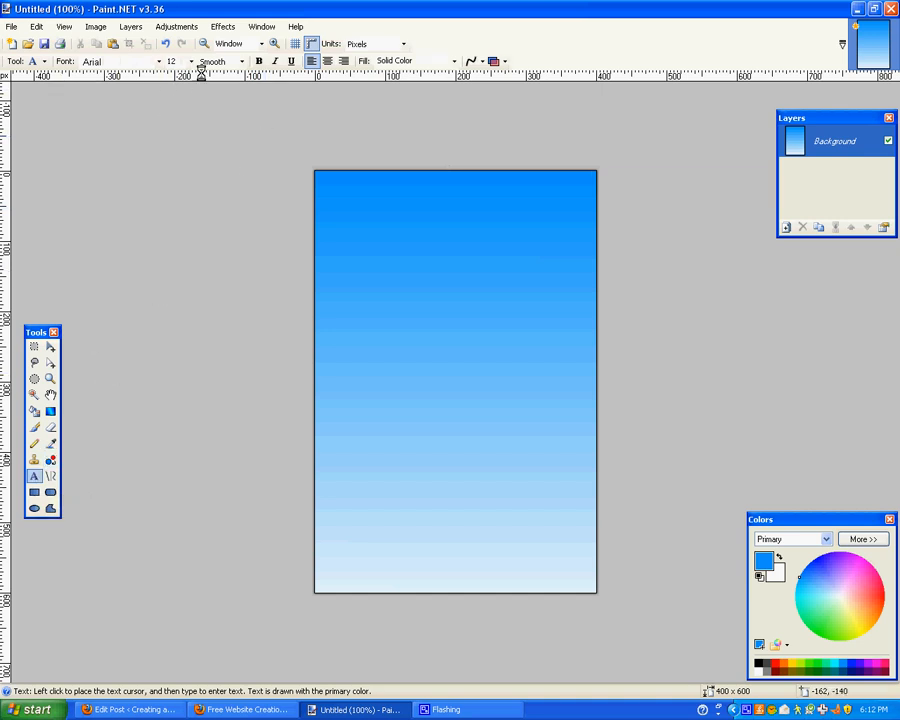
Step: Type centred white Bookman size-26 title with by-line 'By: Ryan Schmitz' at size 18
left_click(189, 61)
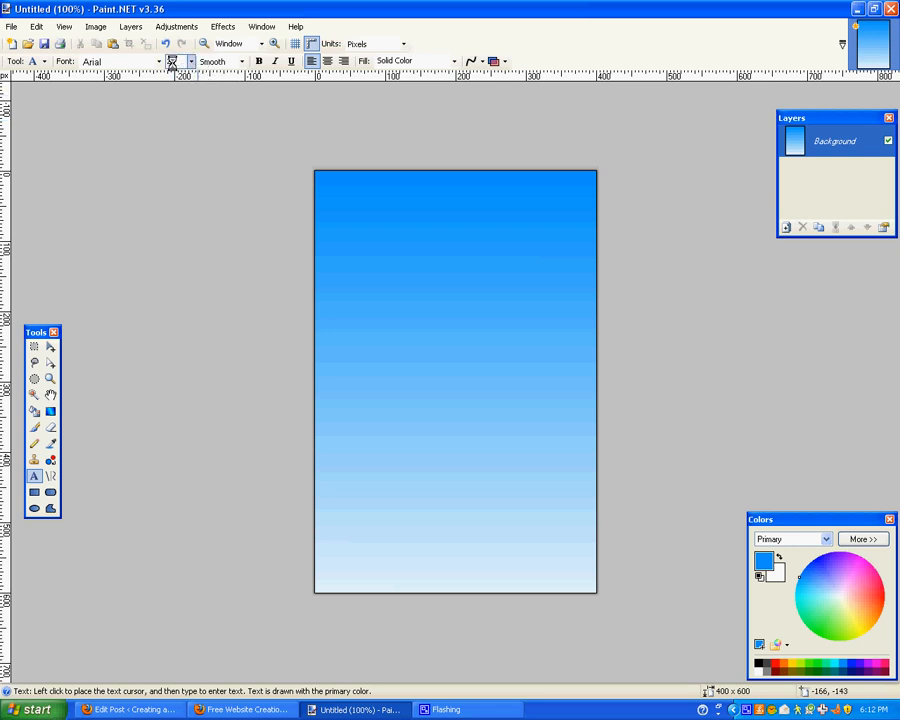
left_click(120, 61)
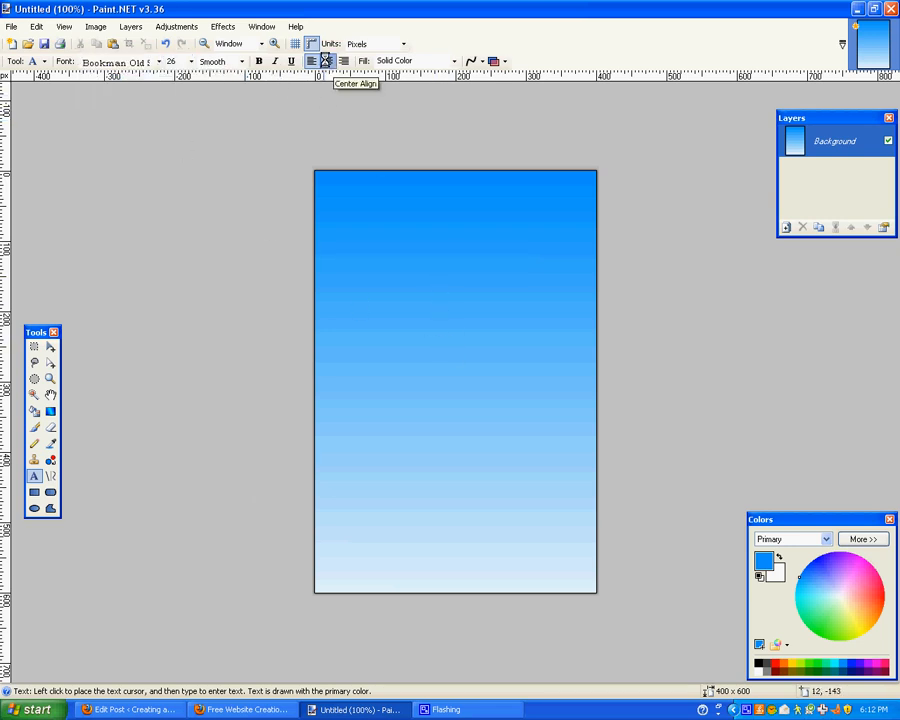
left_click(447, 303)
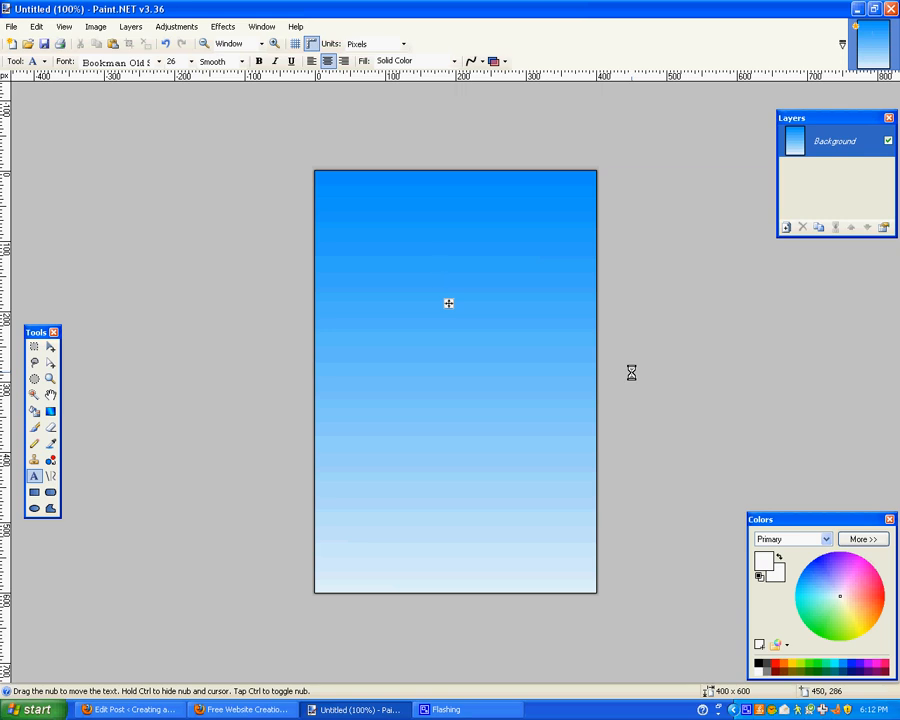
type("How to Create a")
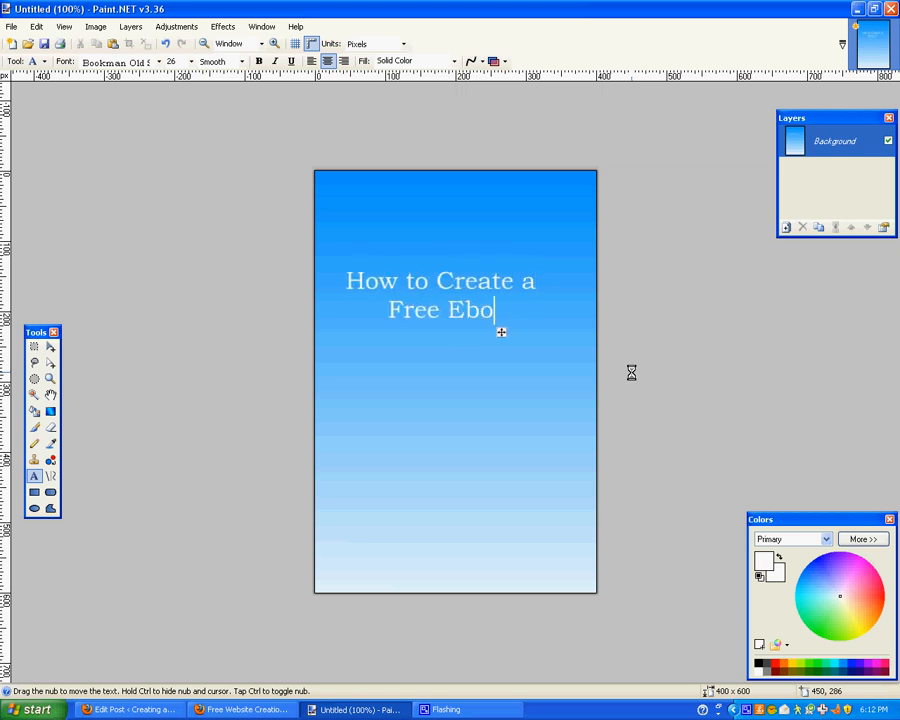
type("ok Cover")
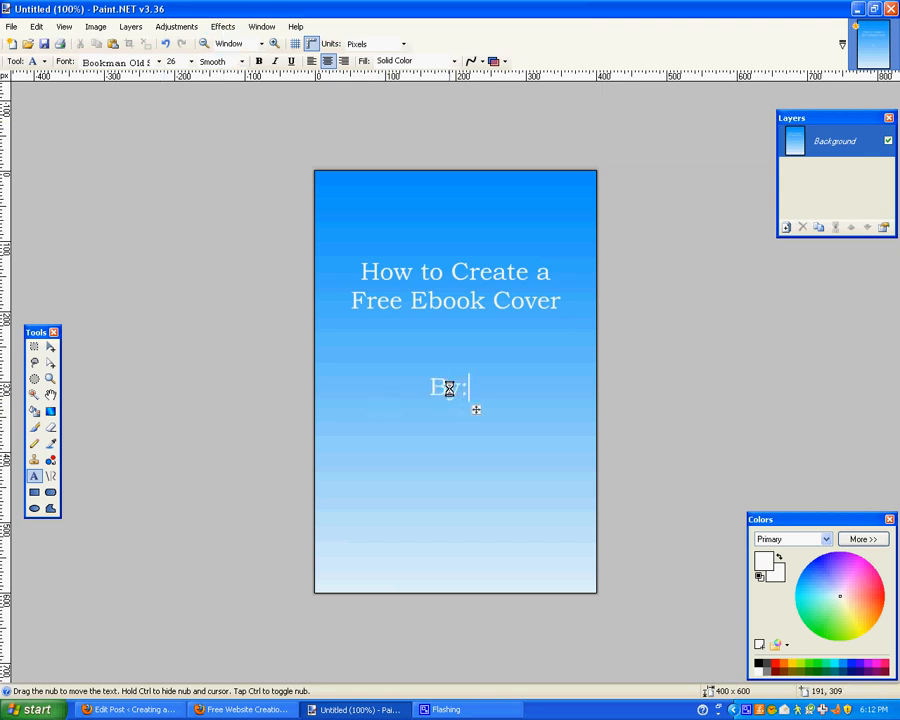
type("By: Ryan Schmitz")
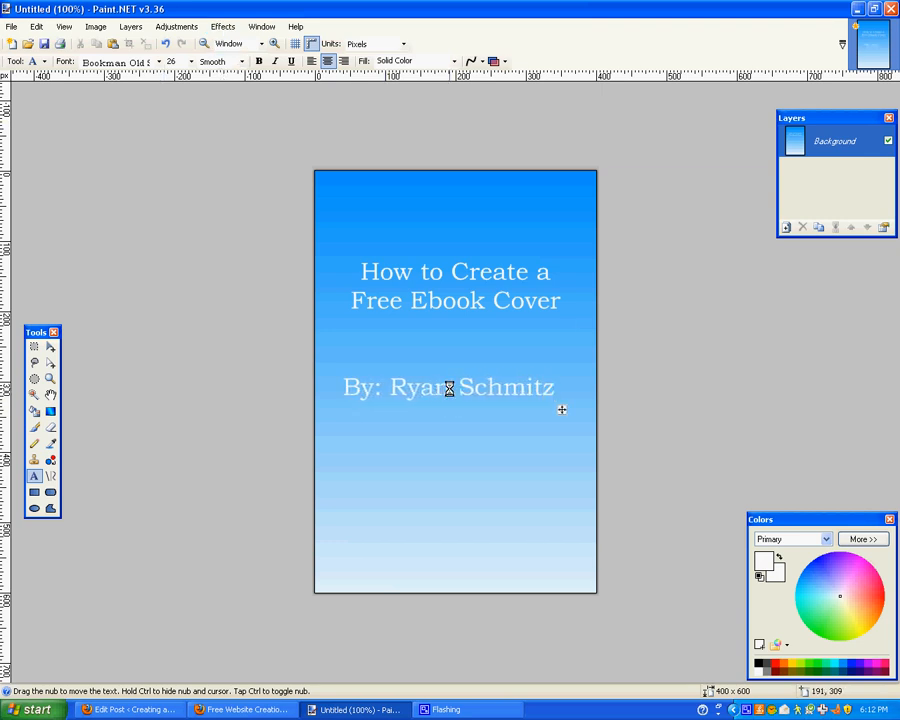
left_click(190, 61)
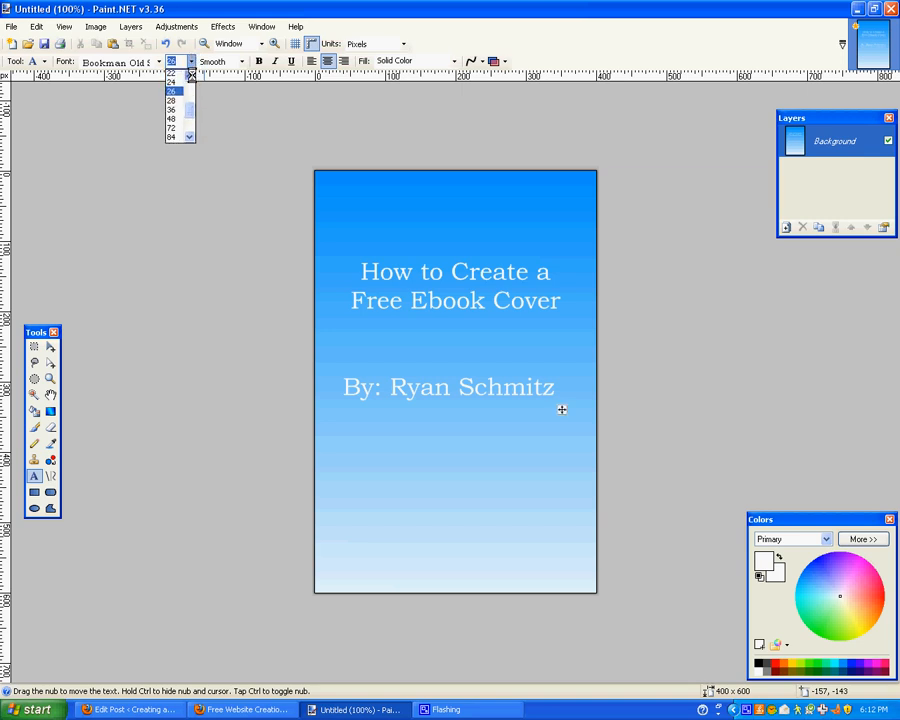
left_click(171, 90)
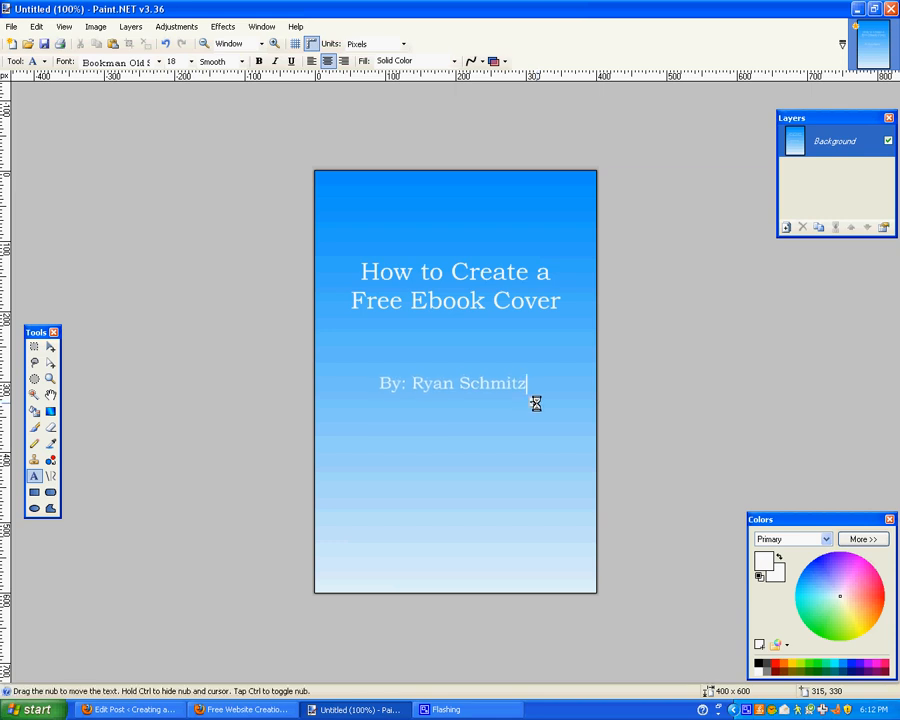
mouse_move(450, 511)
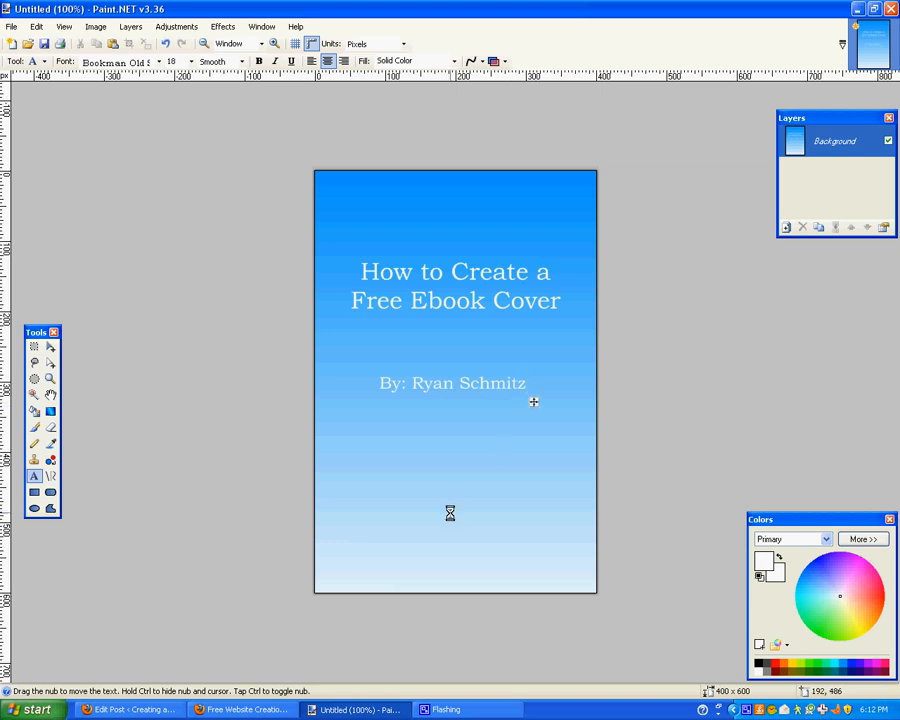
mouse_move(533, 402)
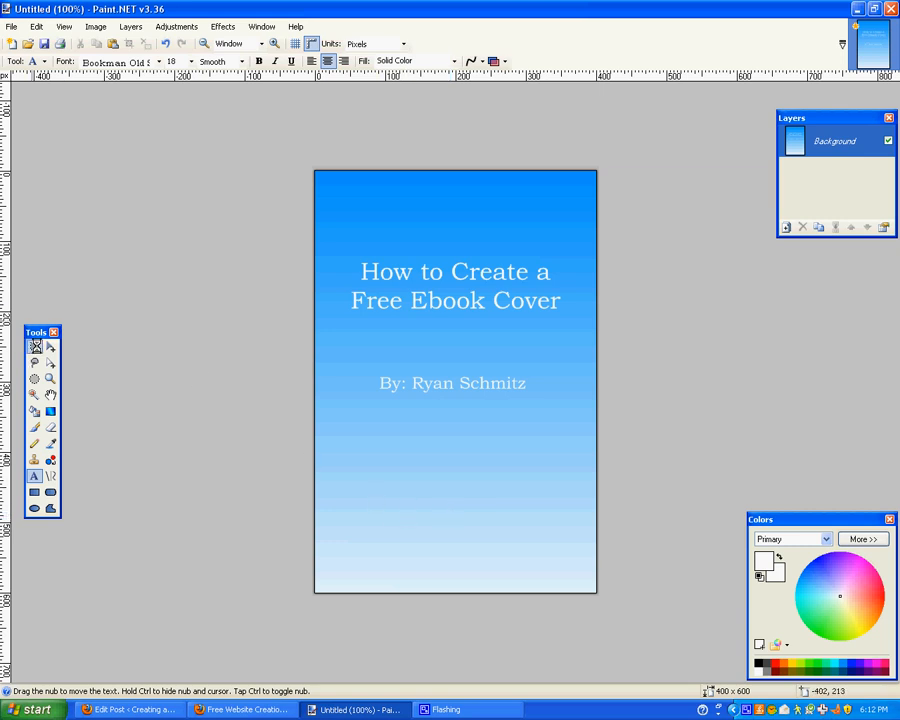
Step: Select and copy a narrow 32×600 strip along the cover's left edge
left_click(34, 346)
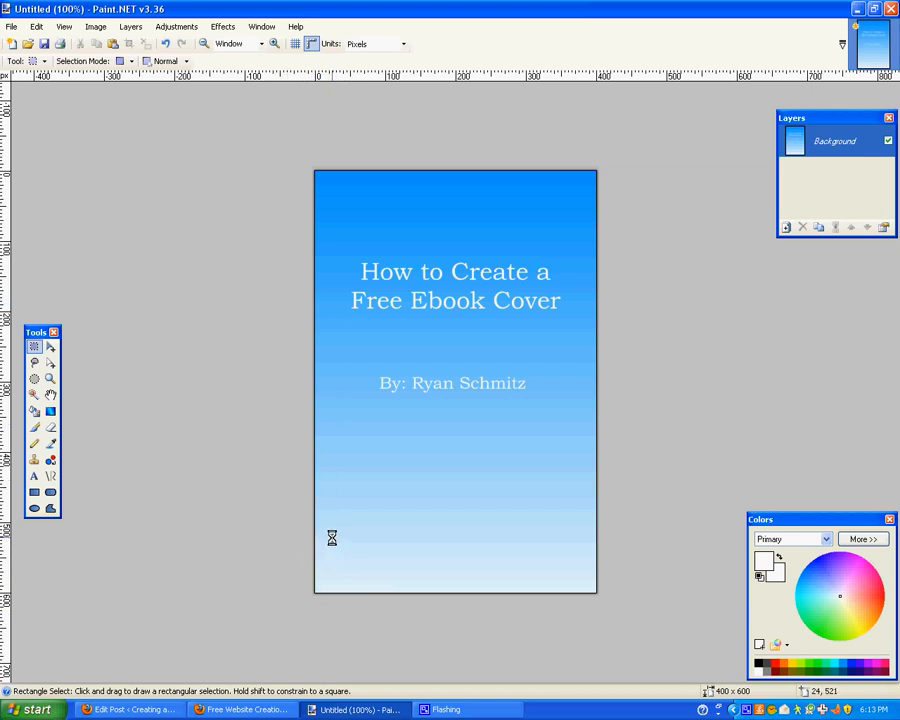
mouse_move(297, 533)
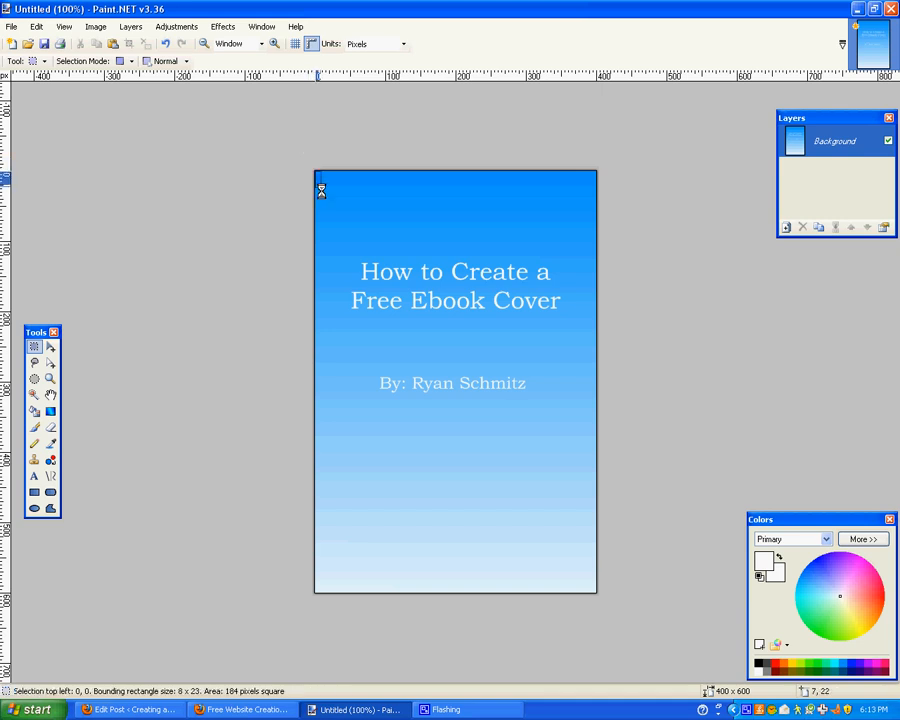
left_click_drag(321, 191, 337, 580)
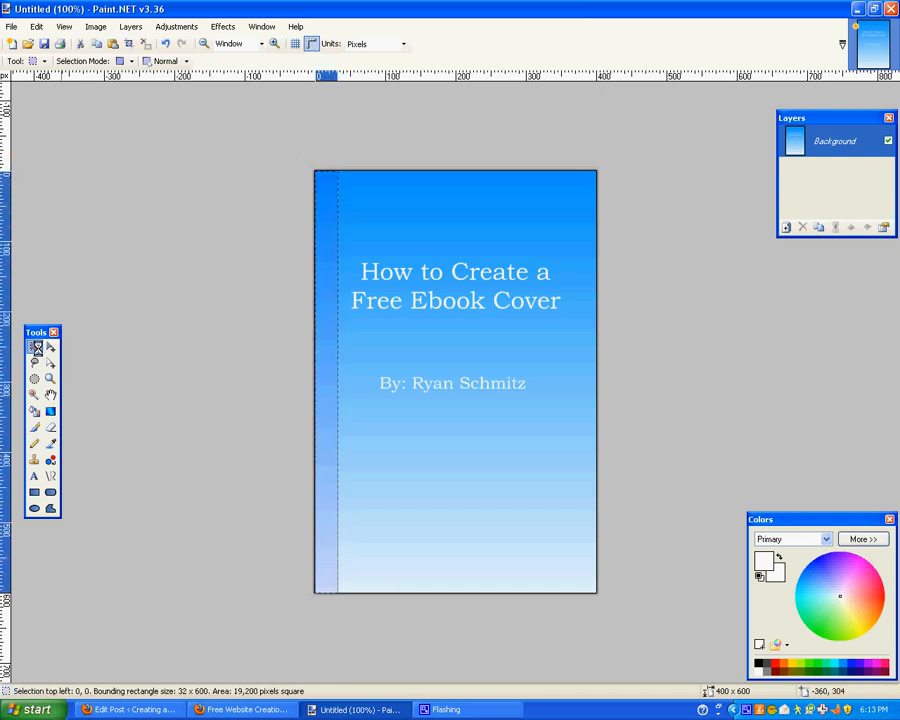
mouse_move(34, 345)
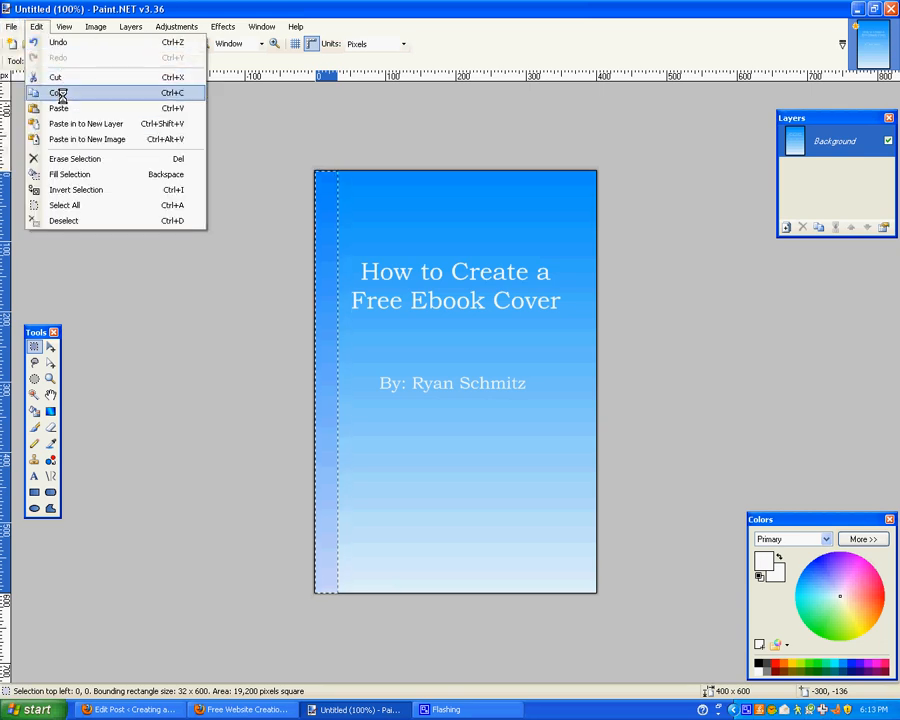
left_click(63, 220)
type("80")
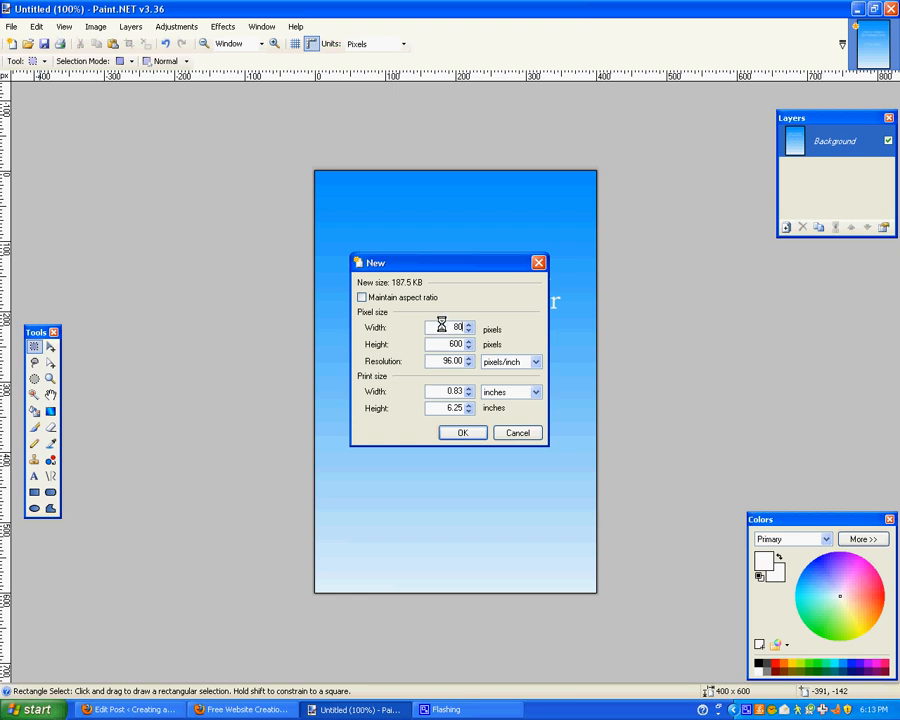
Step: Create the 80×600 spine image and stretch the pasted gradient strip across it
left_click(462, 432)
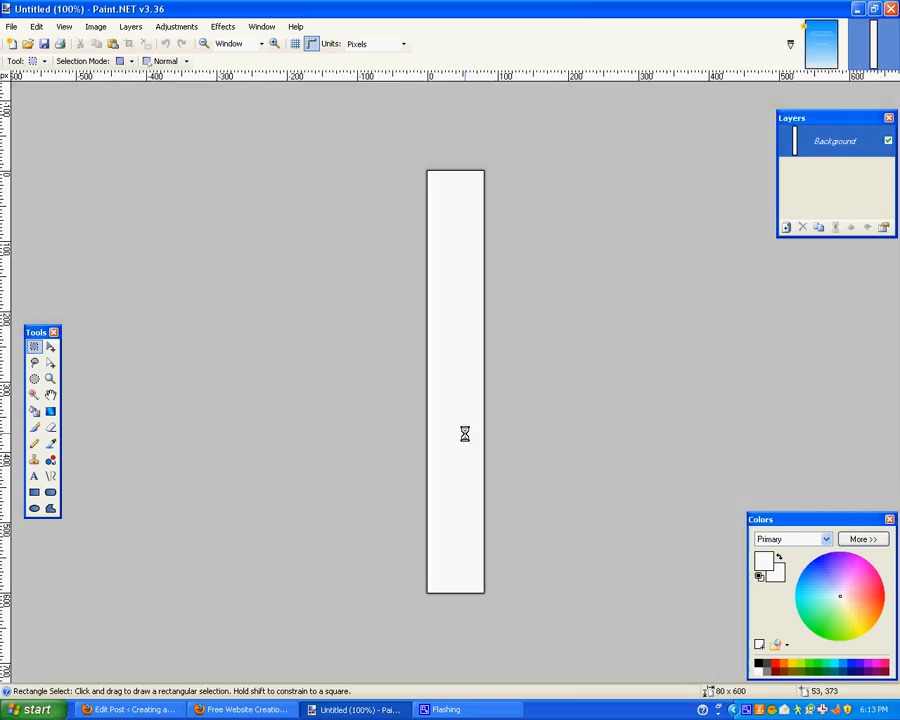
mouse_move(370, 289)
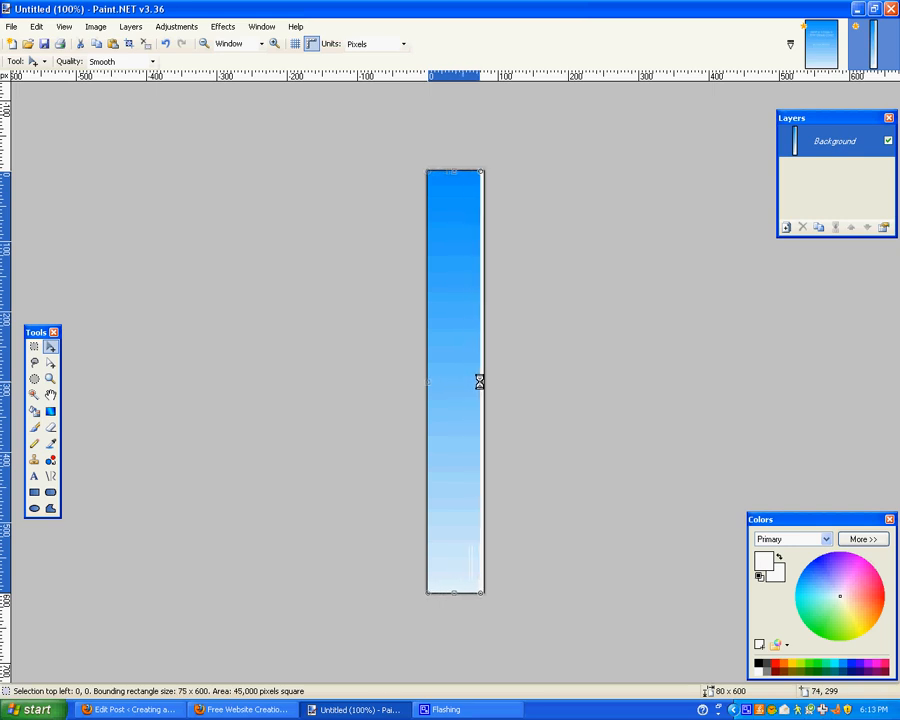
left_click_drag(480, 381, 485, 381)
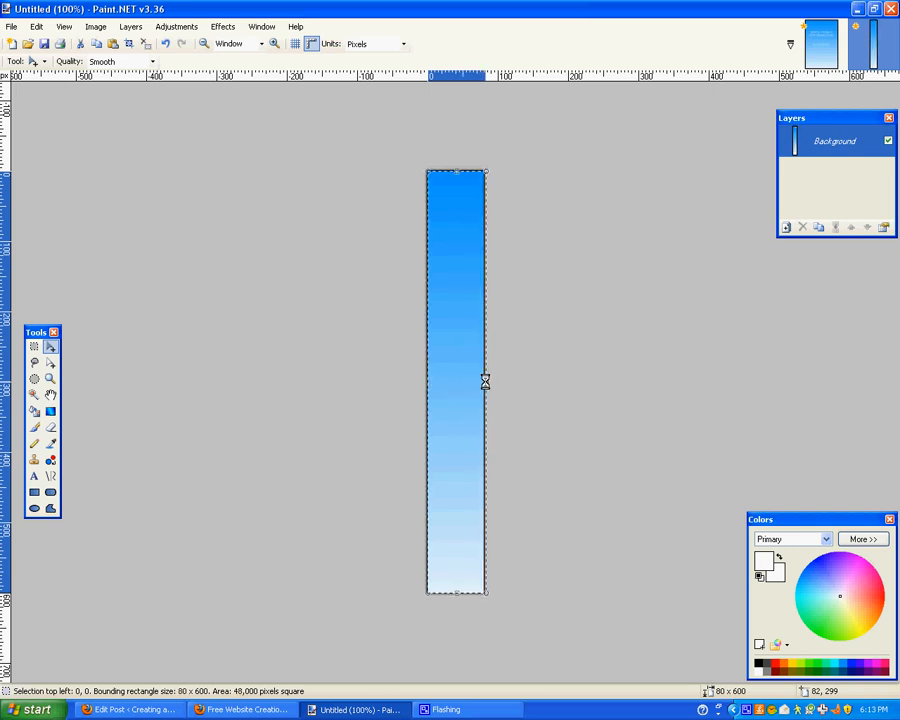
mouse_move(550, 433)
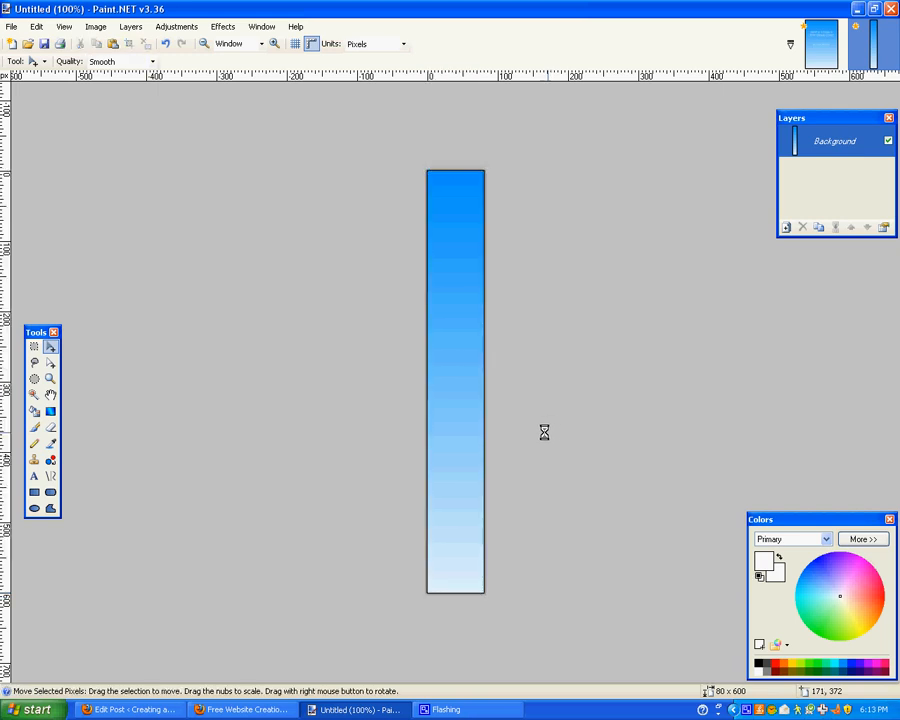
mouse_move(525, 428)
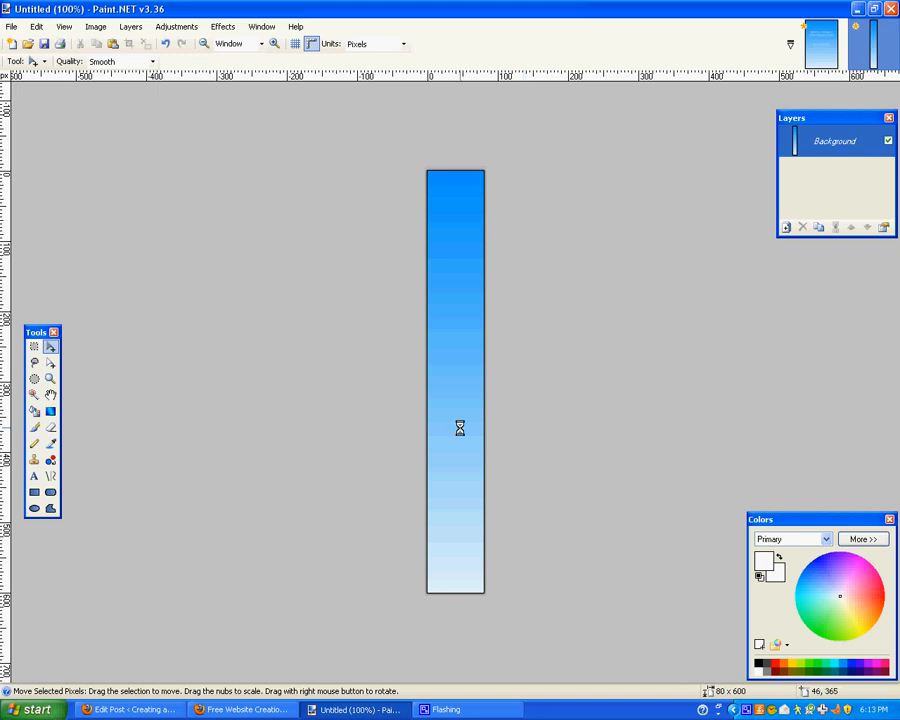
mouse_move(434, 286)
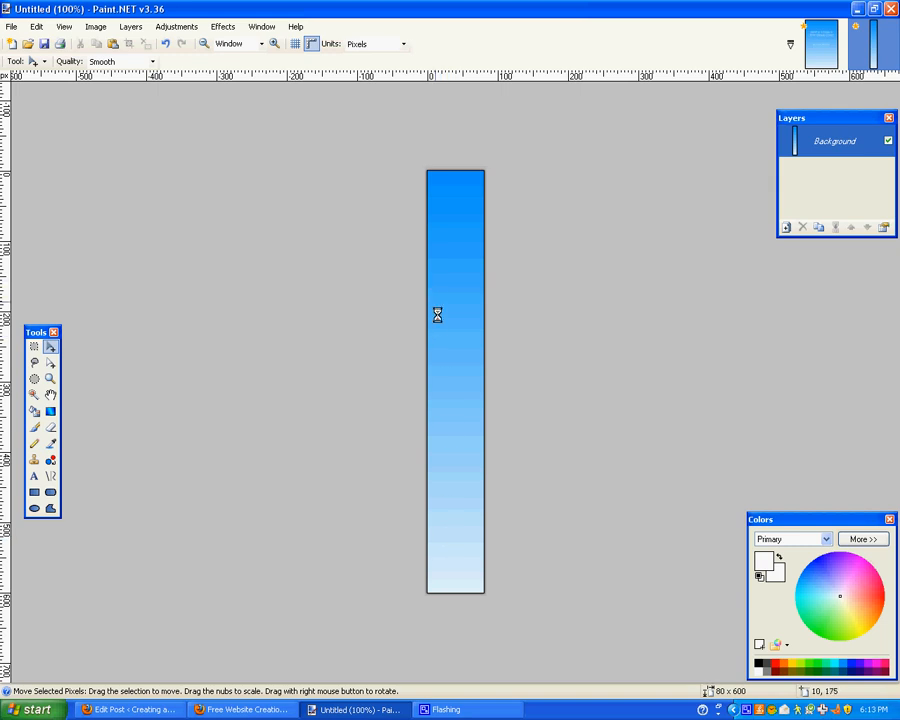
mouse_move(159, 240)
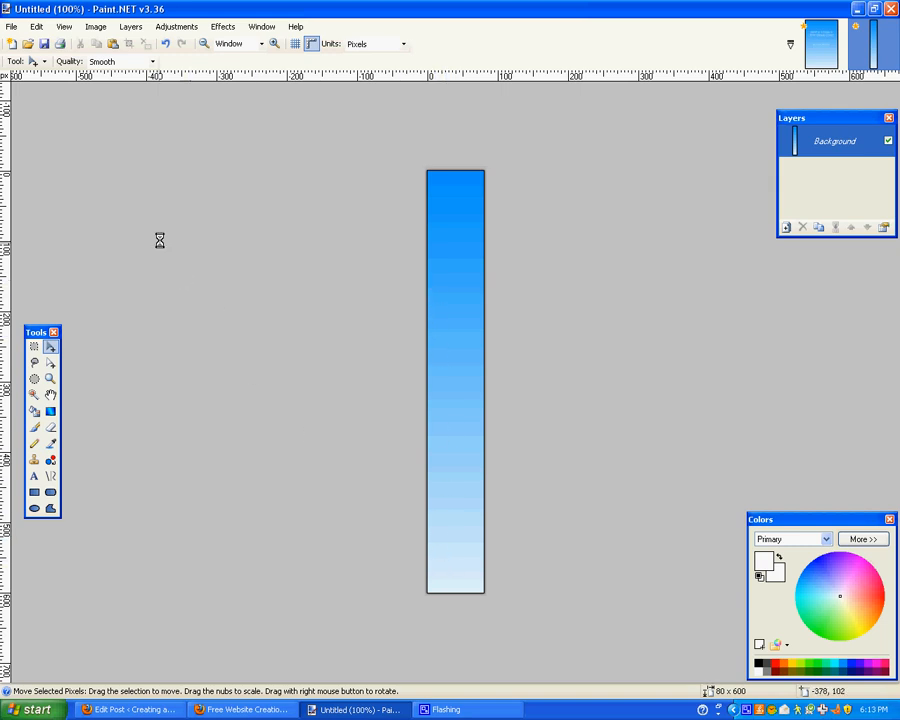
Step: Rotate the spine 90° clockwise and type the title at size 22
left_click(95, 26)
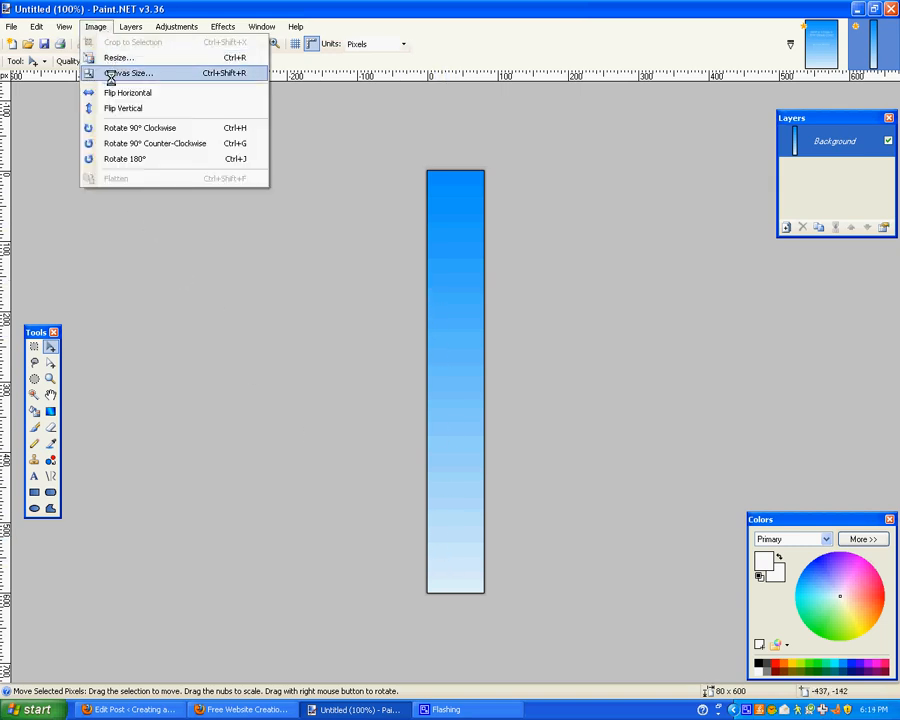
mouse_move(140, 127)
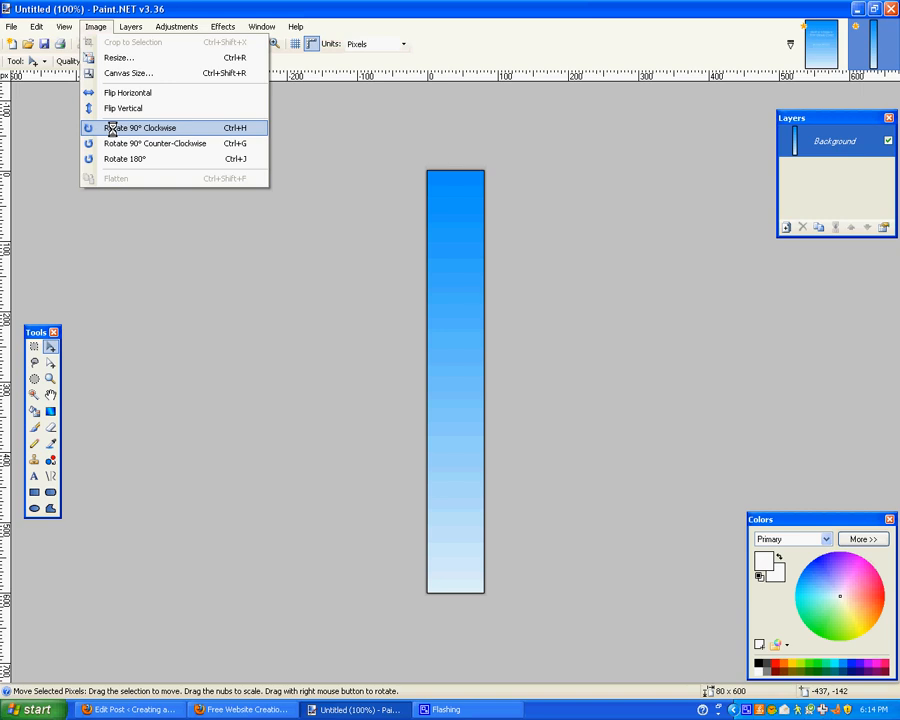
left_click(139, 127)
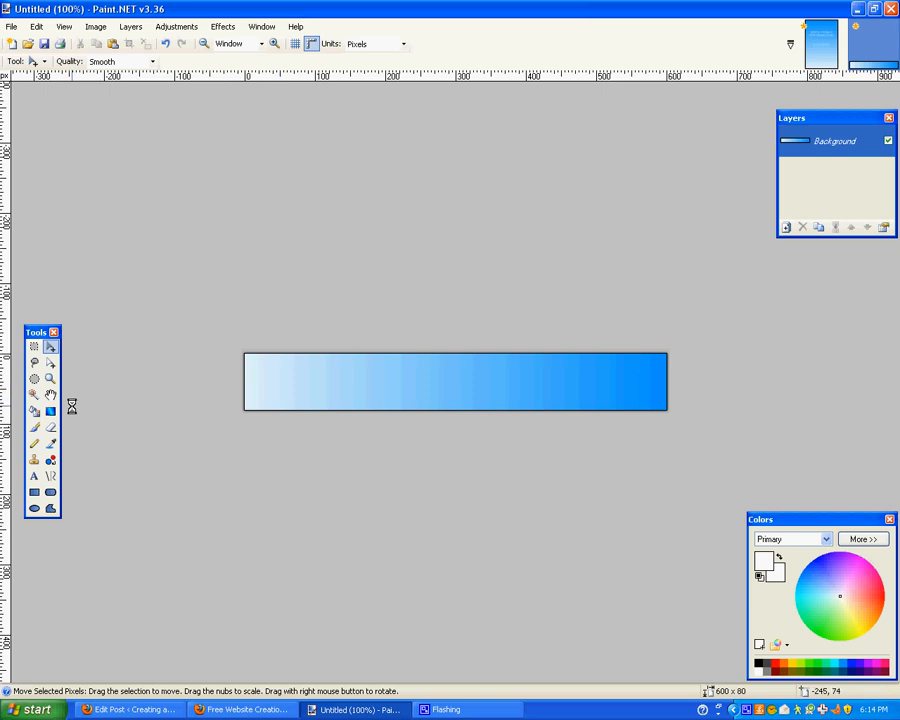
left_click(33, 476)
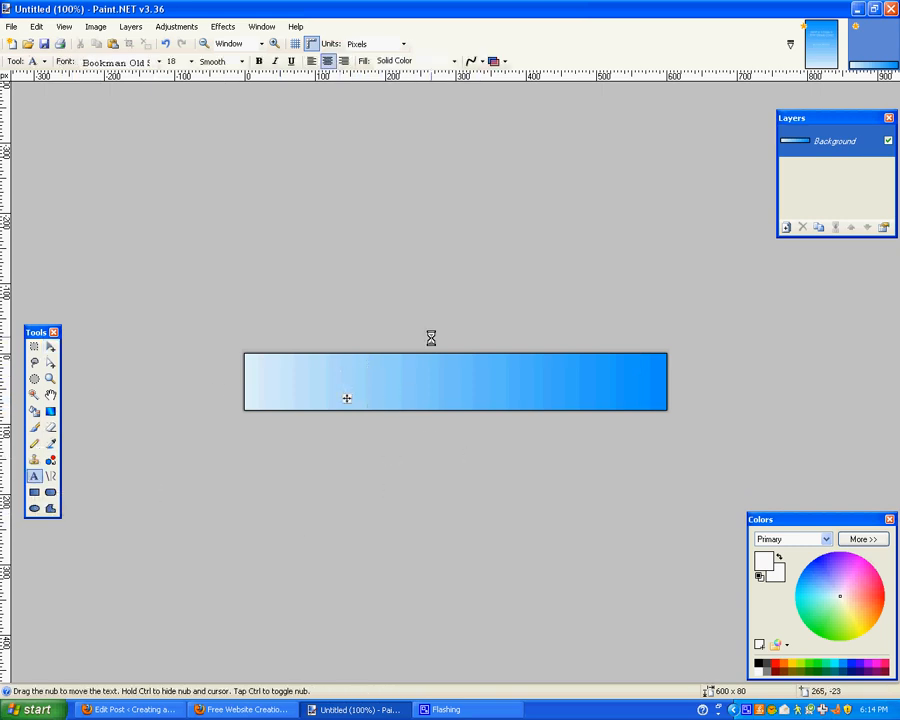
type("How to C")
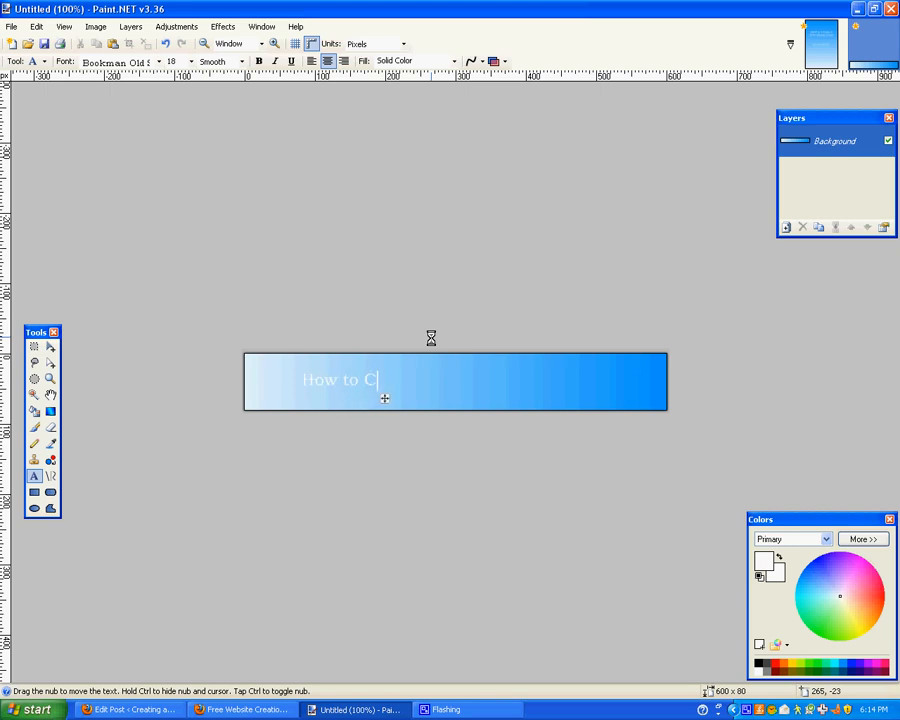
type("reate a Free")
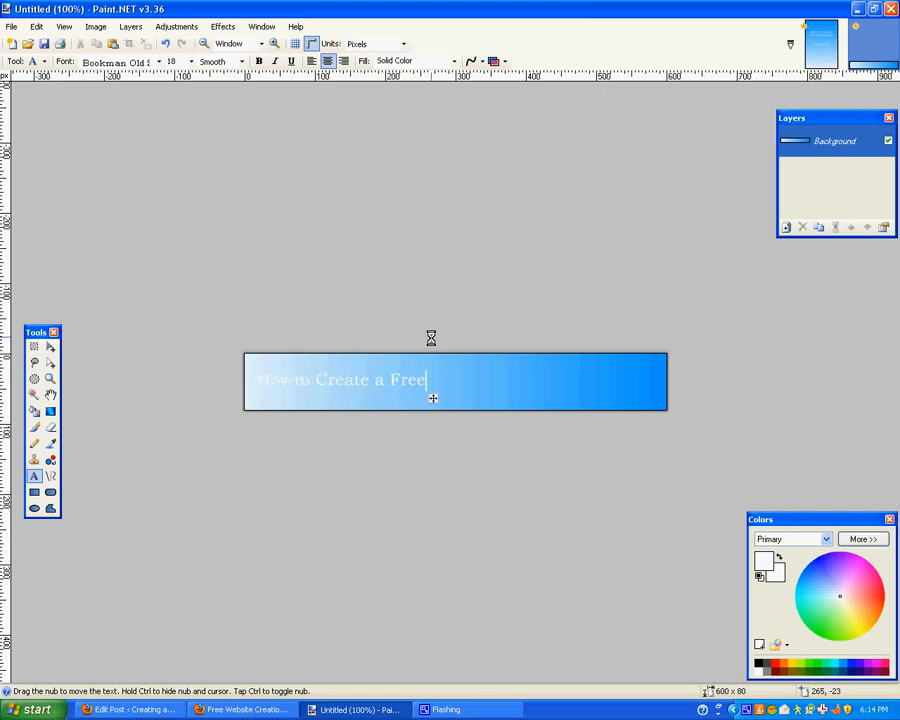
type("Create a Free Ebook Cover")
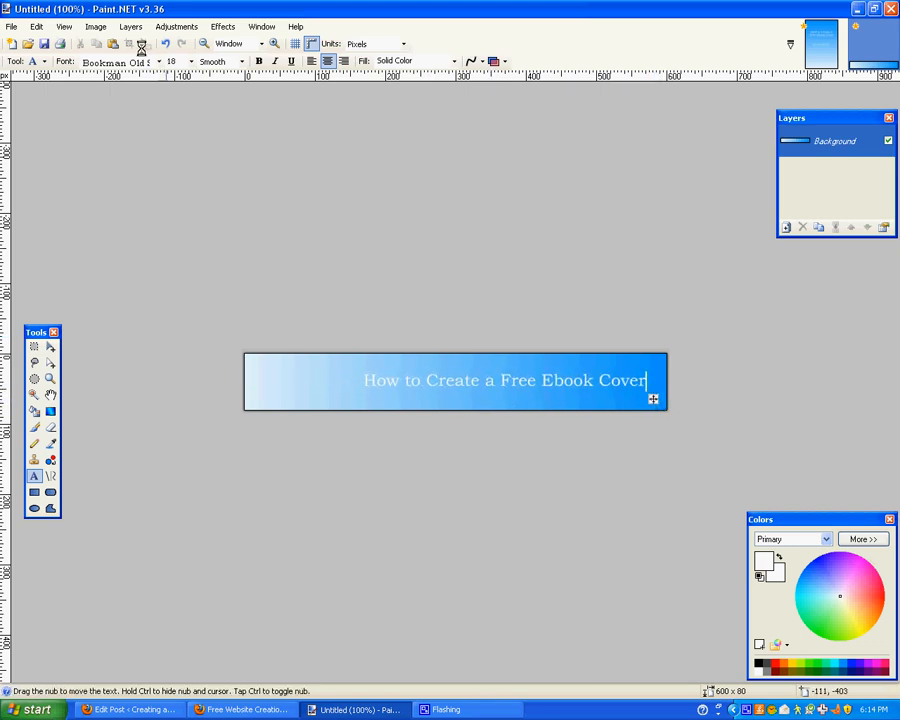
left_click(190, 61)
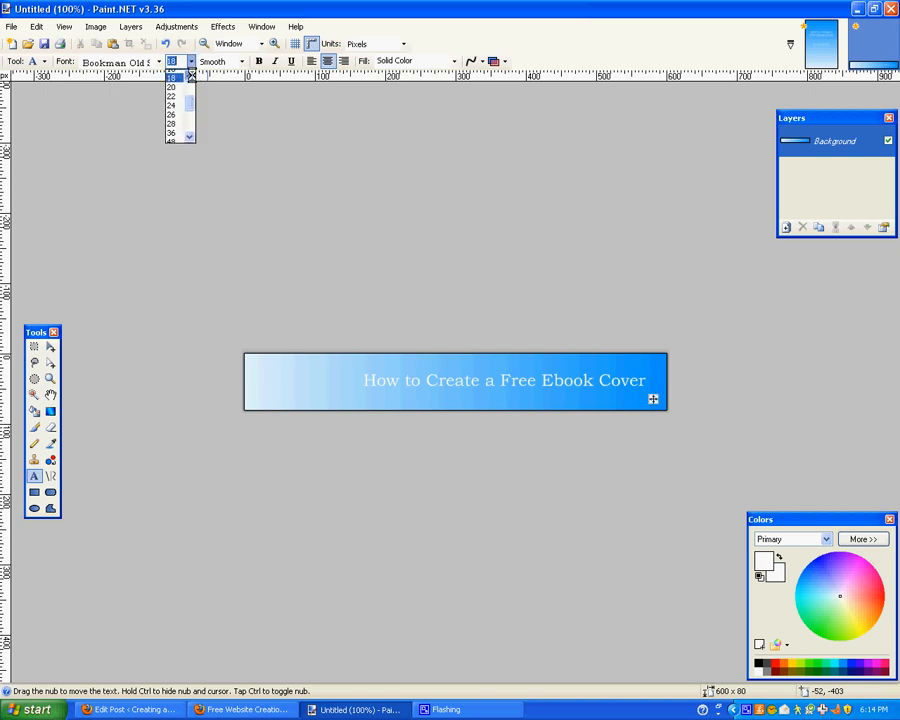
left_click(171, 94)
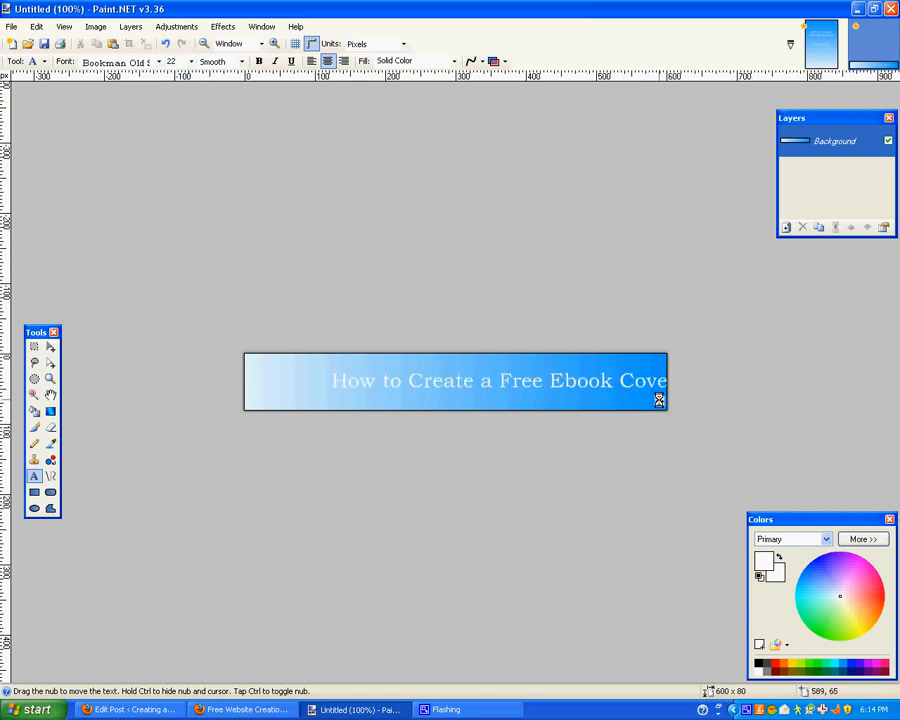
type("r")
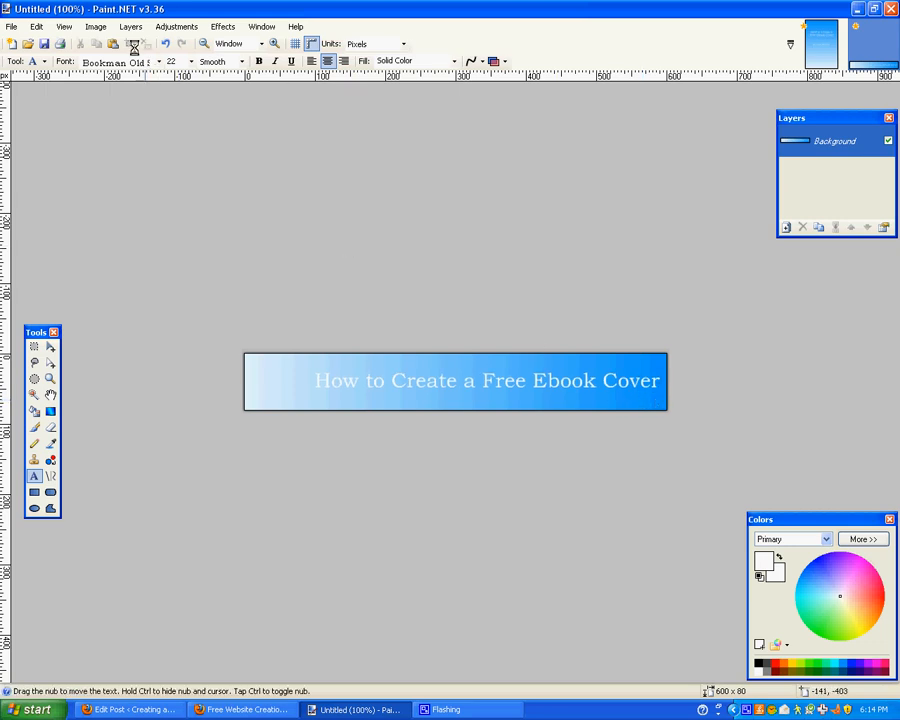
Step: Rotate the spine 90° counter-clockwise back upright
left_click(95, 26)
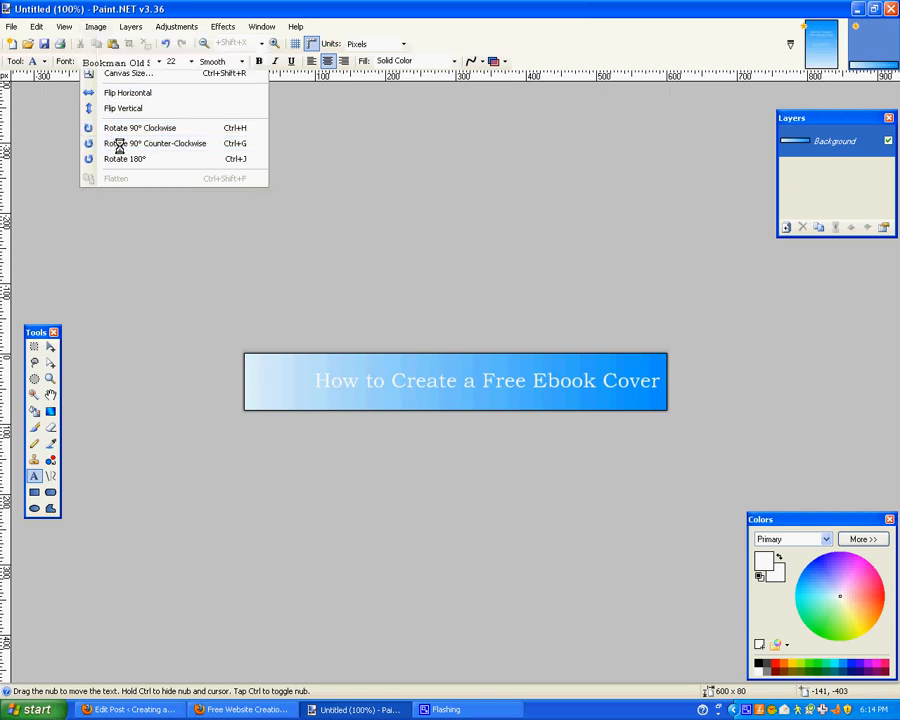
left_click(140, 128)
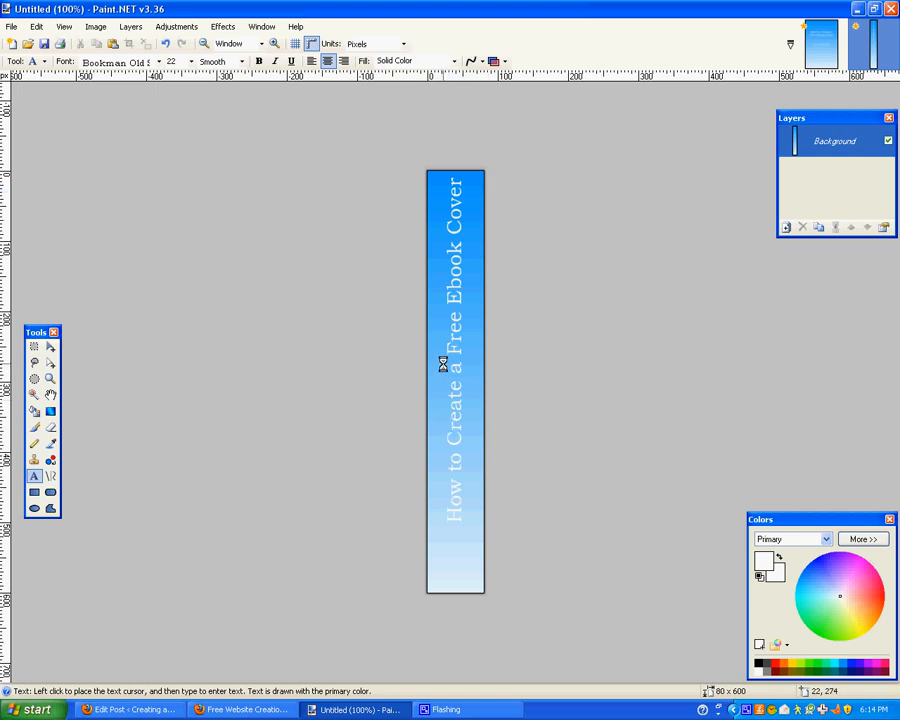
left_click(11, 26)
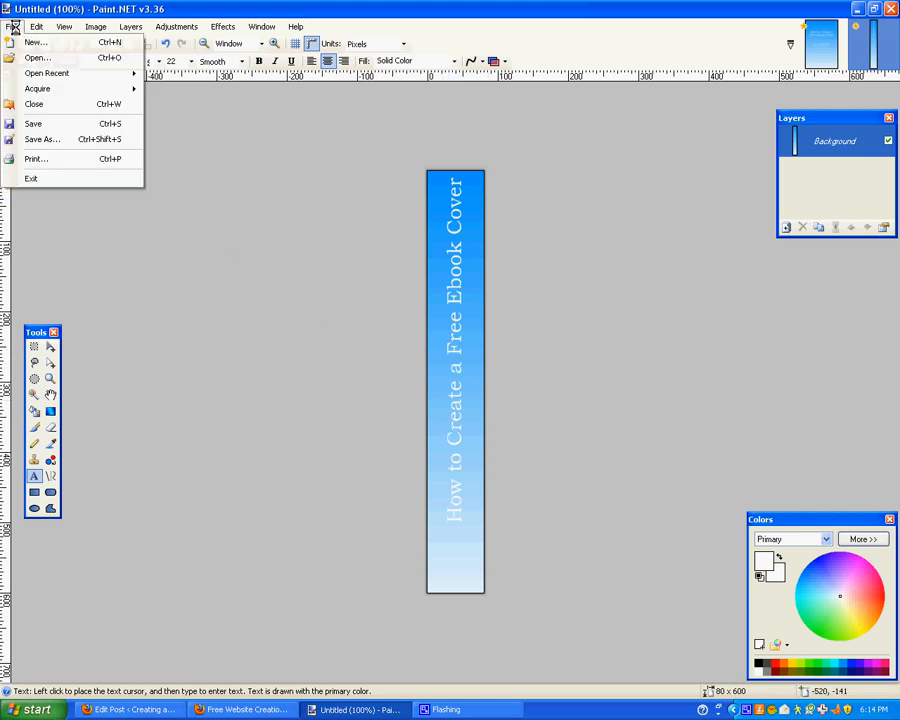
Step: Save the spine to the Desktop as JPEG ebook-side.jpg at quality 80
left_click(41, 139)
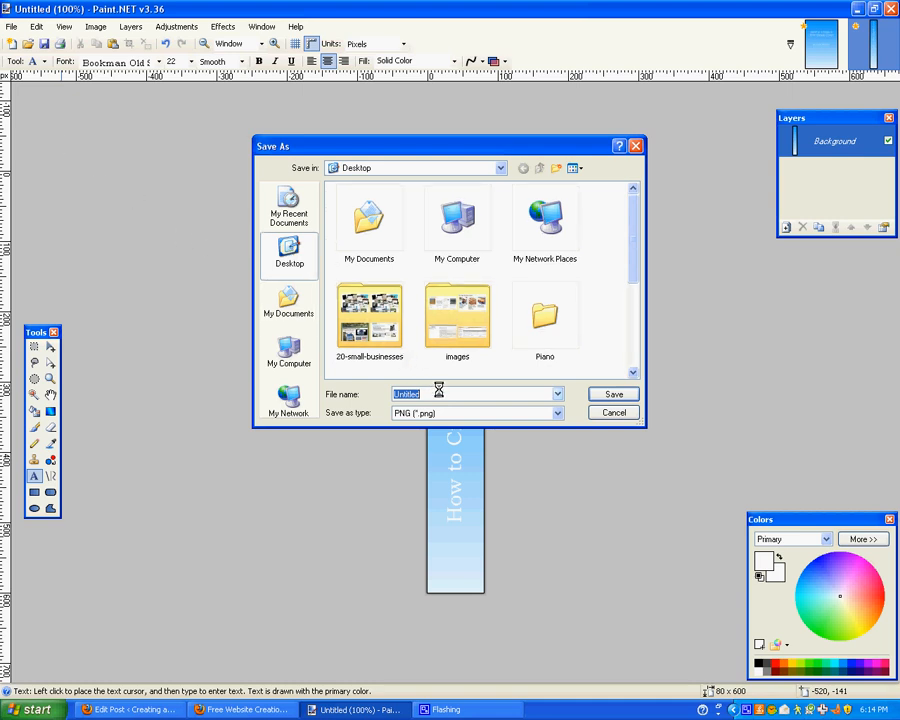
type("eb")
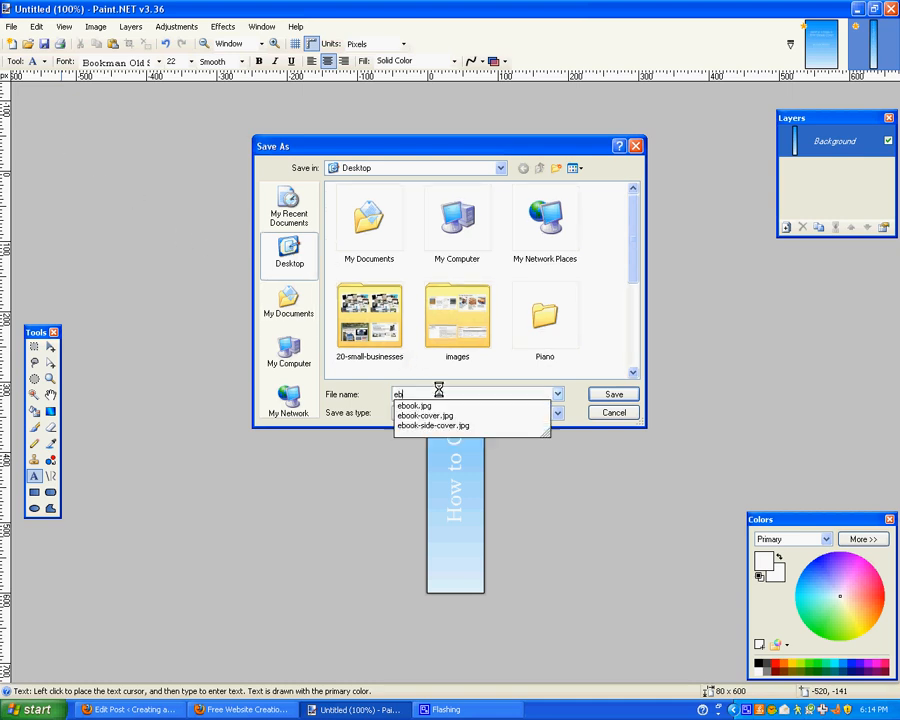
left_click(431, 425)
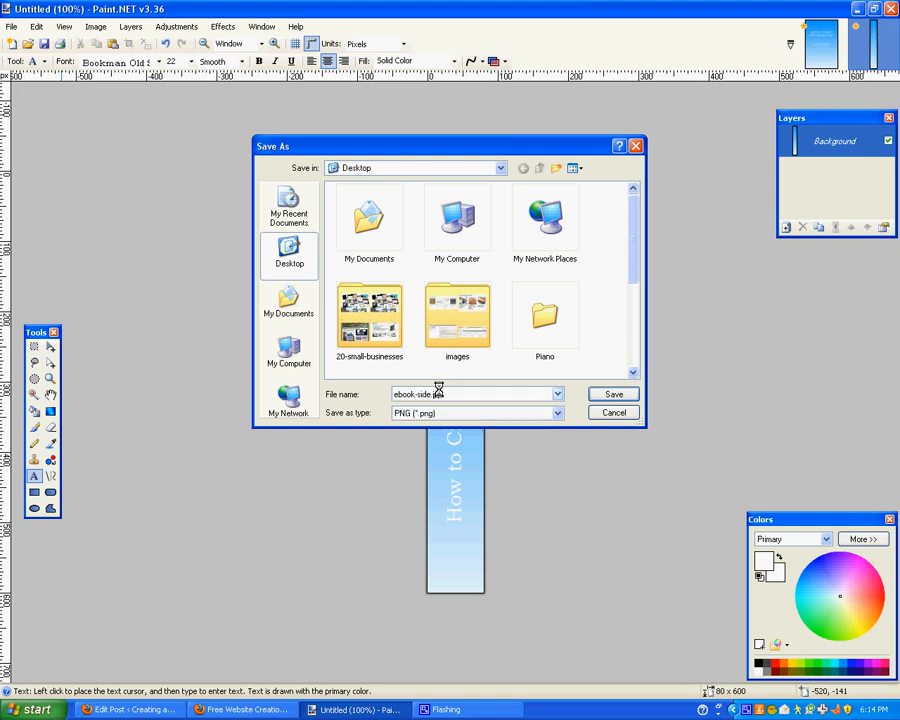
type(".jpg")
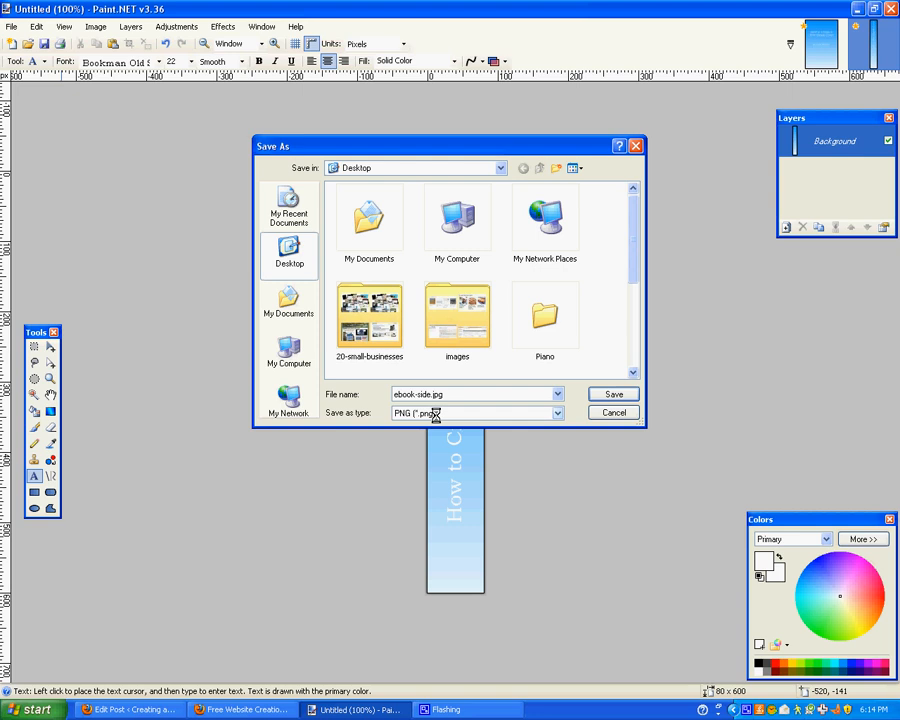
left_click(557, 413)
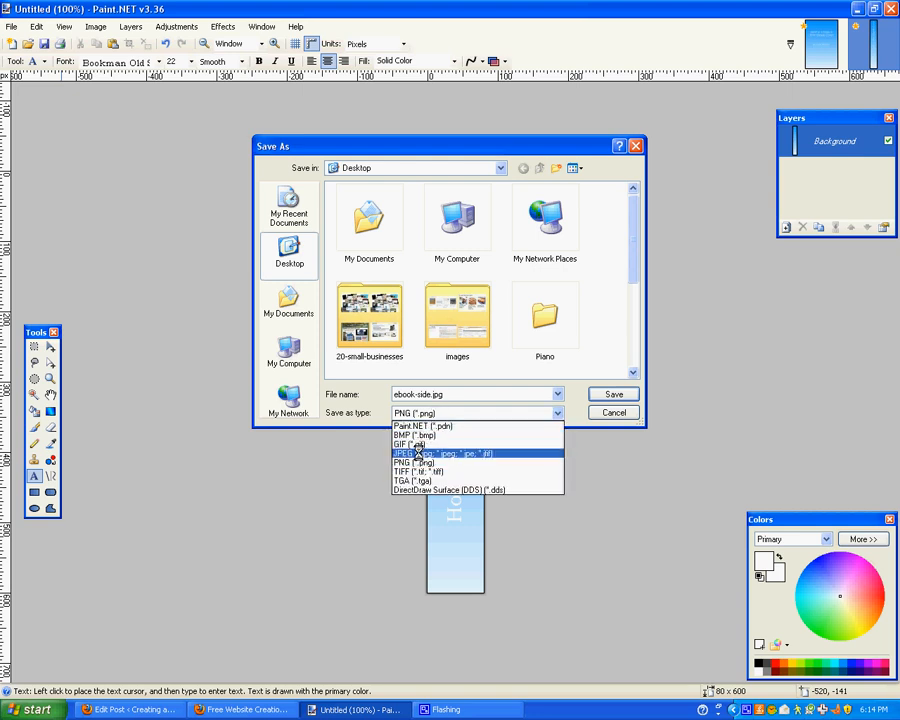
left_click(450, 453)
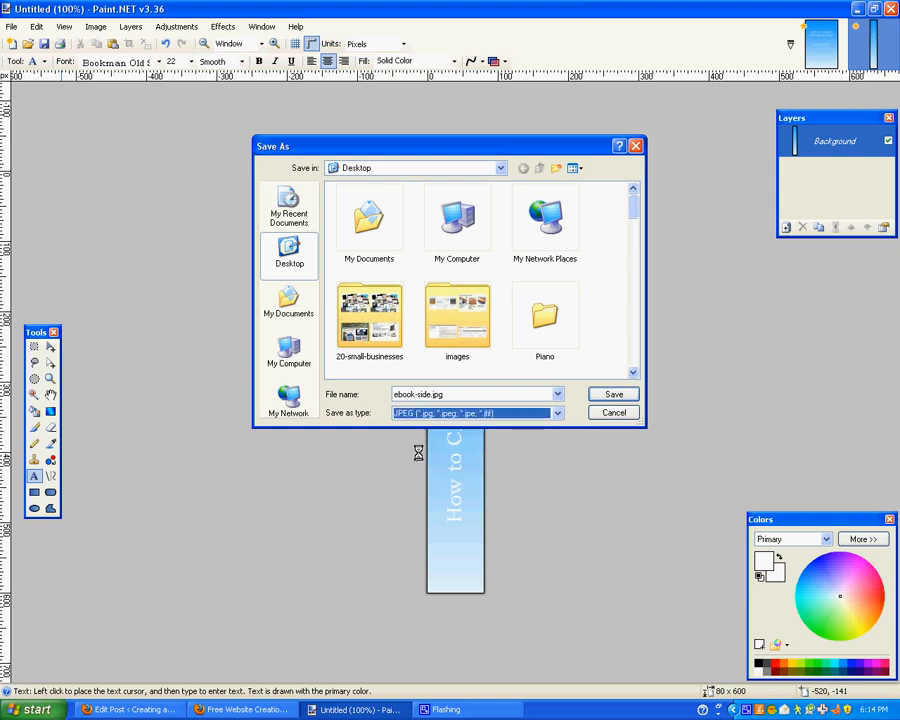
left_click(613, 393)
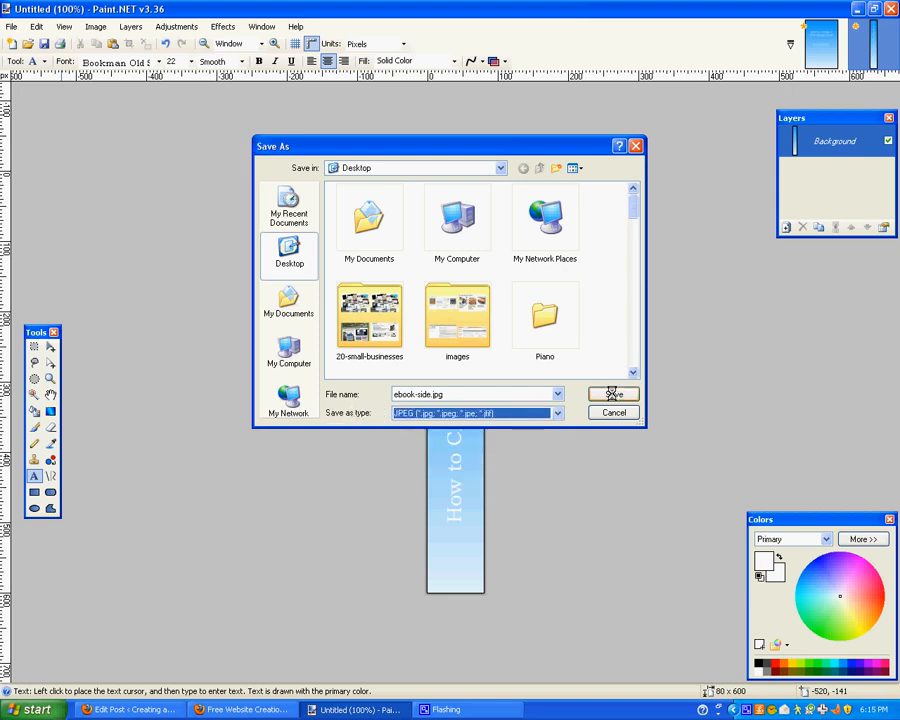
left_click(613, 393)
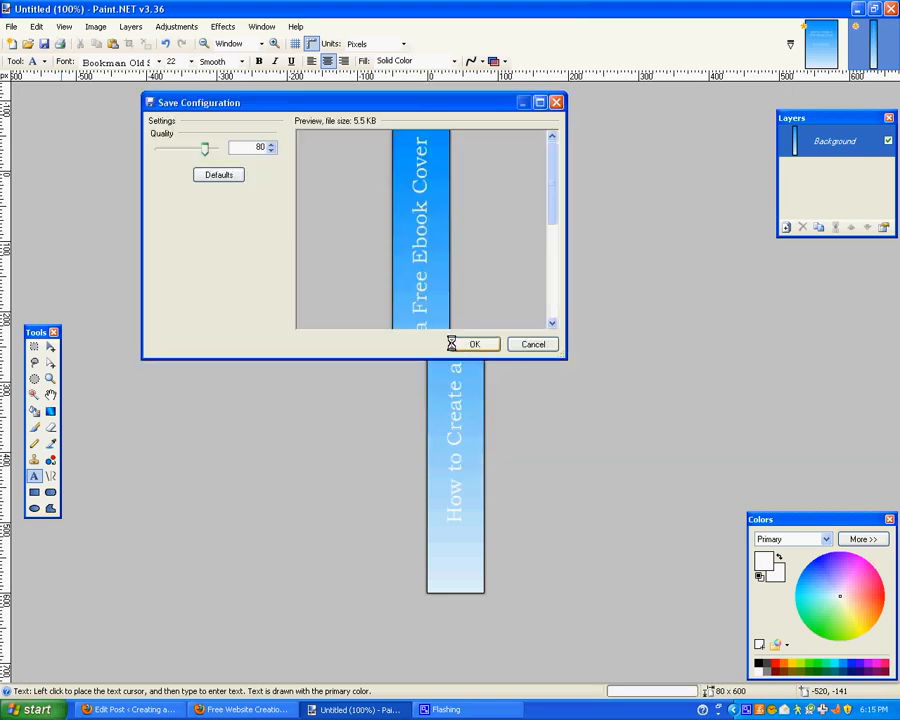
left_click(474, 344)
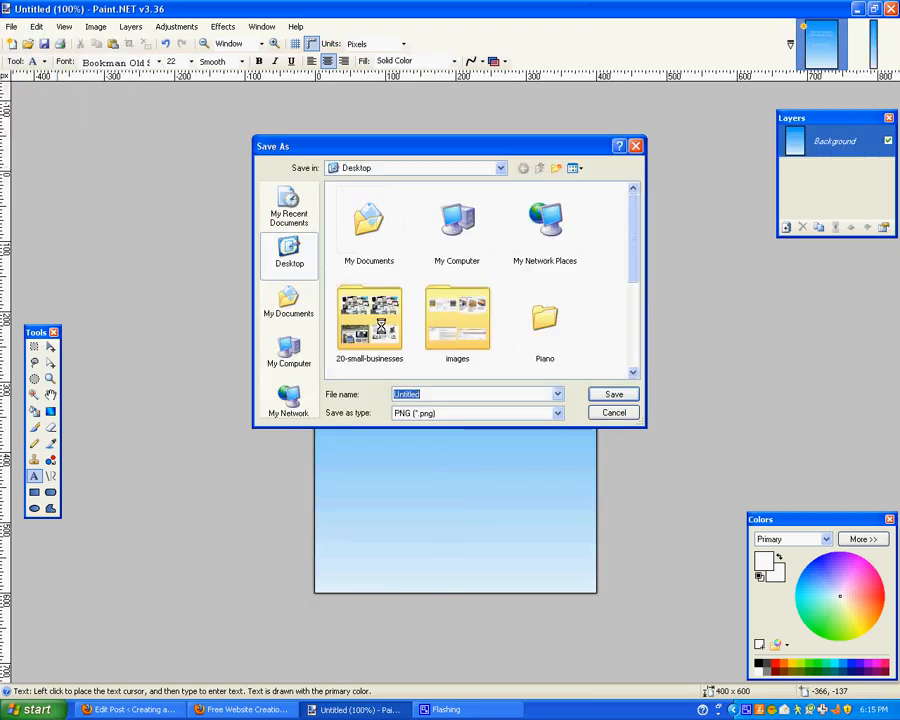
Step: Save the cover as ebook-cover.jpg, replacing the existing file, at JPEG quality 80
type("ebook-cover.jpg")
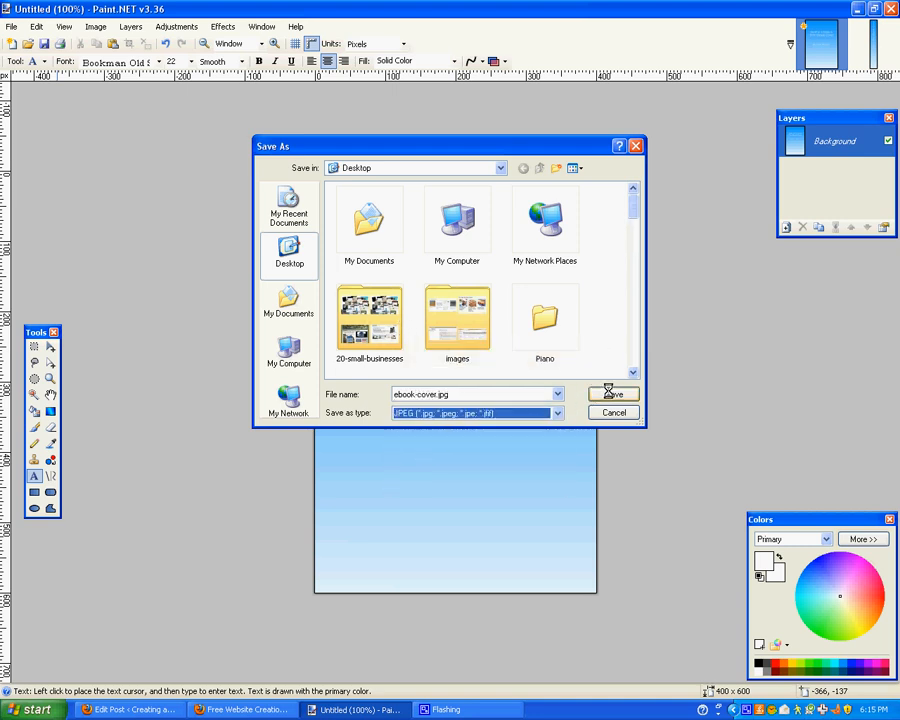
left_click(613, 393)
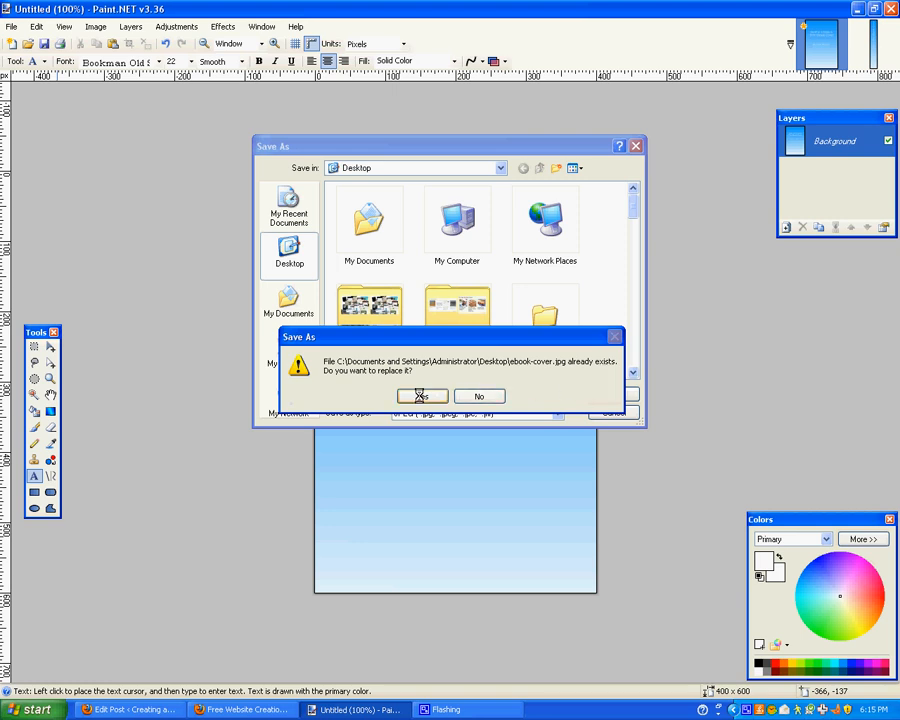
left_click(421, 396)
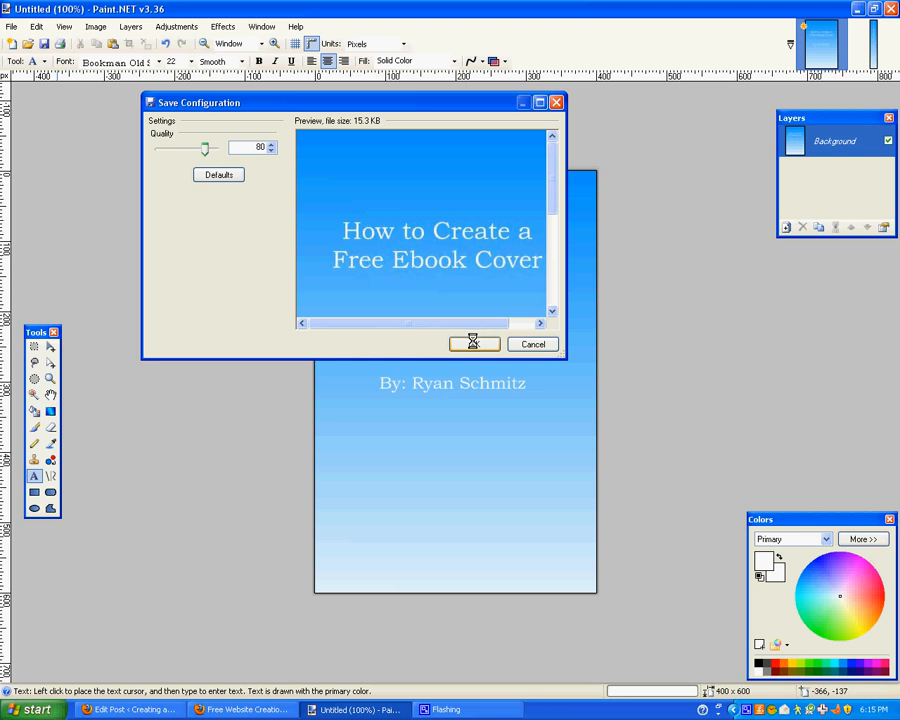
left_click(474, 344)
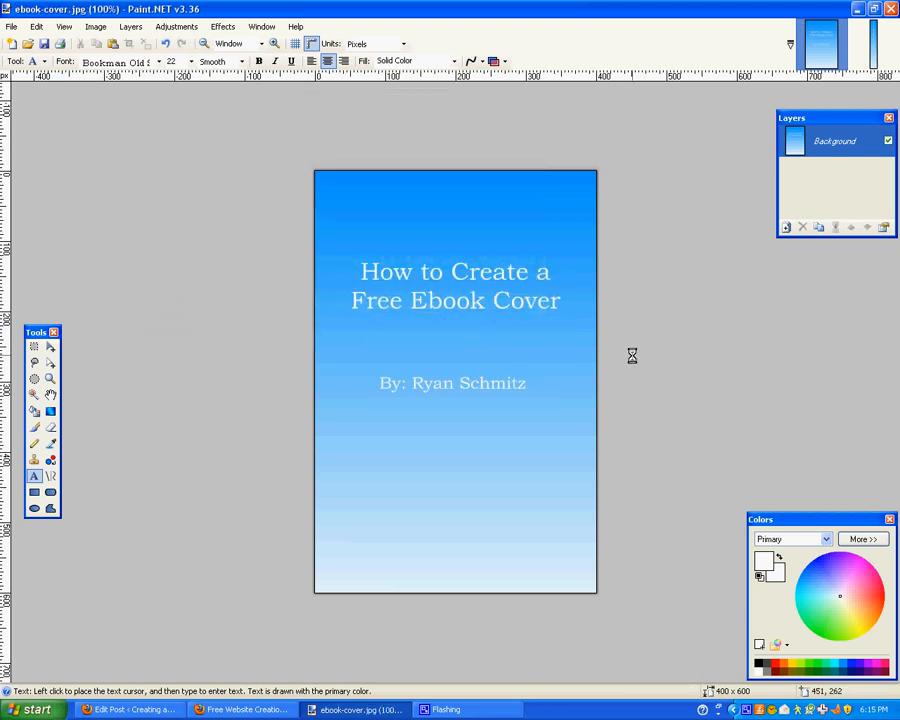
mouse_move(240, 710)
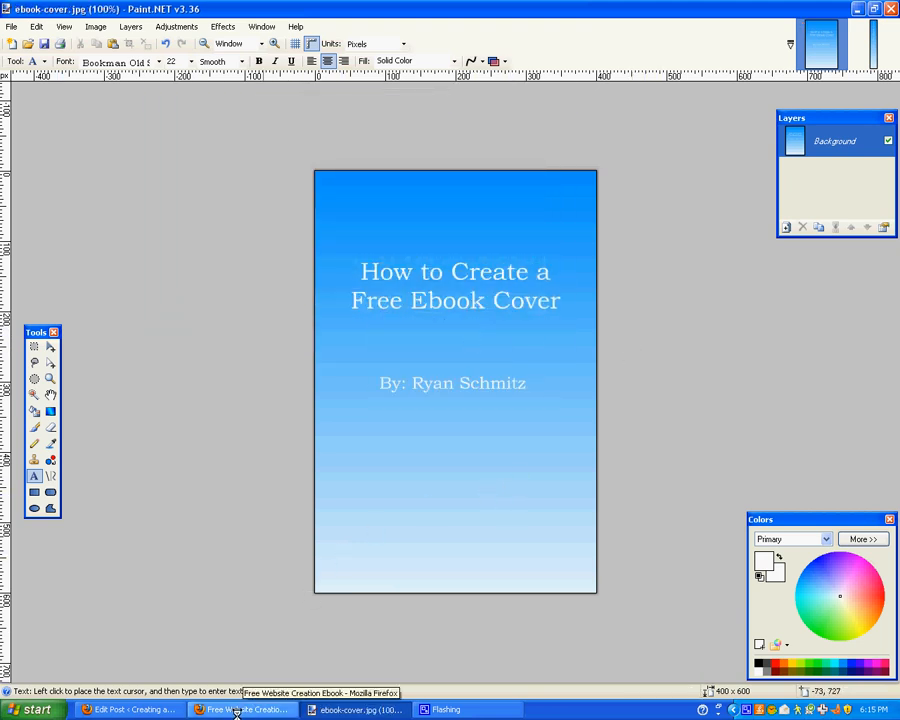
Step: Load 3d-pack.com in a new Firefox tab and scroll to the upload form
left_click(240, 709)
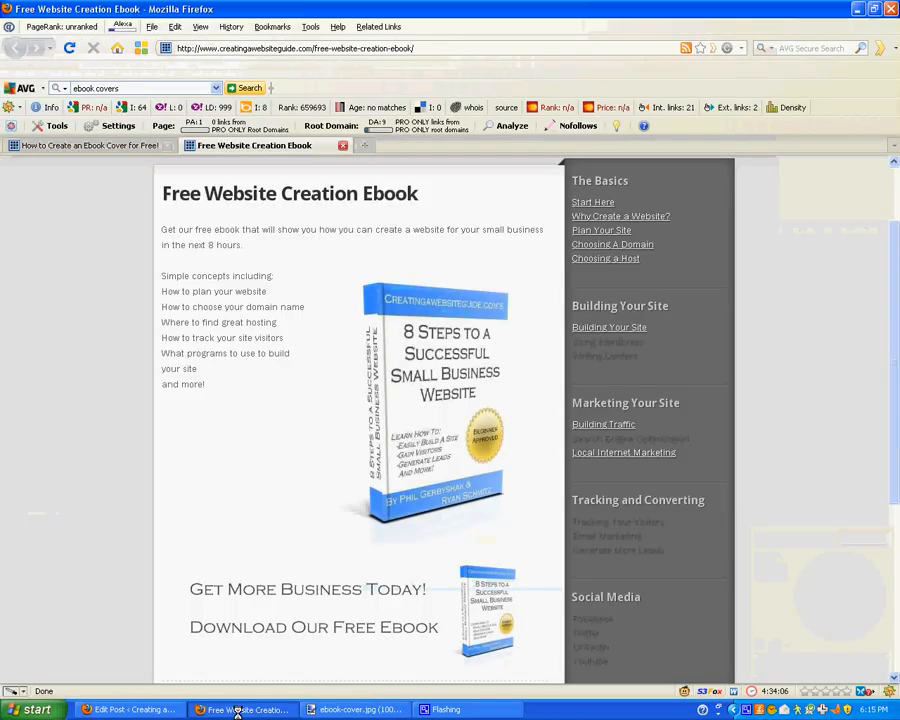
left_click(540, 145)
type("3d-pack.com")
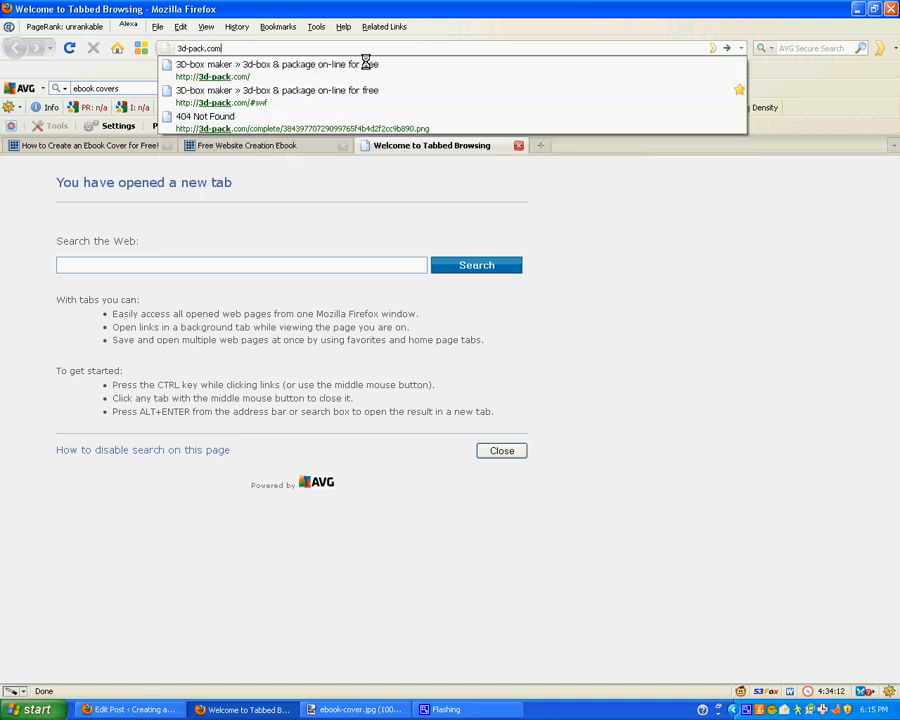
key("Return")
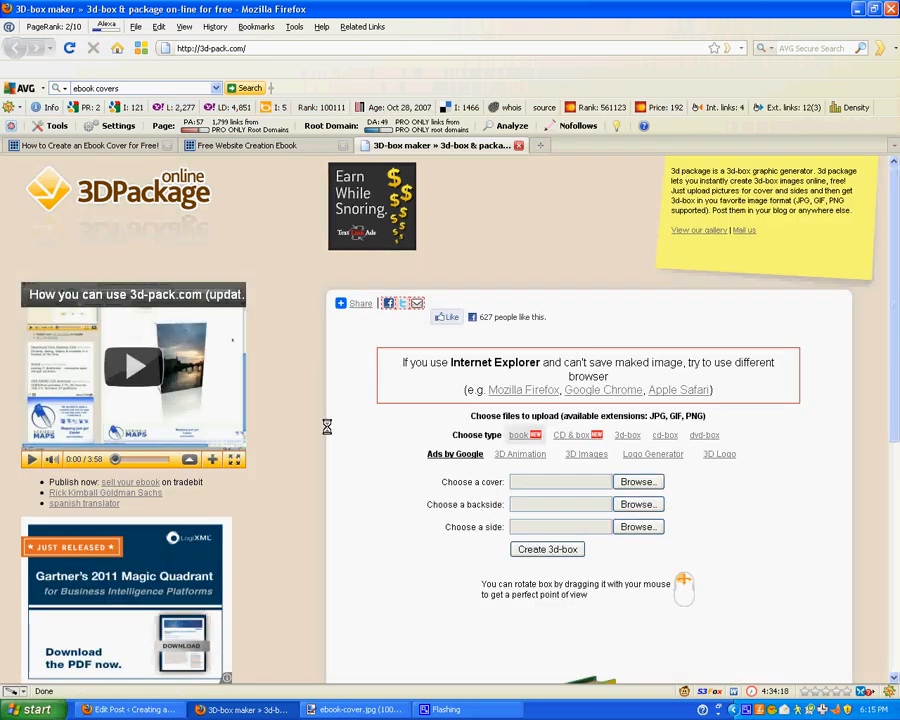
scroll("down", 3)
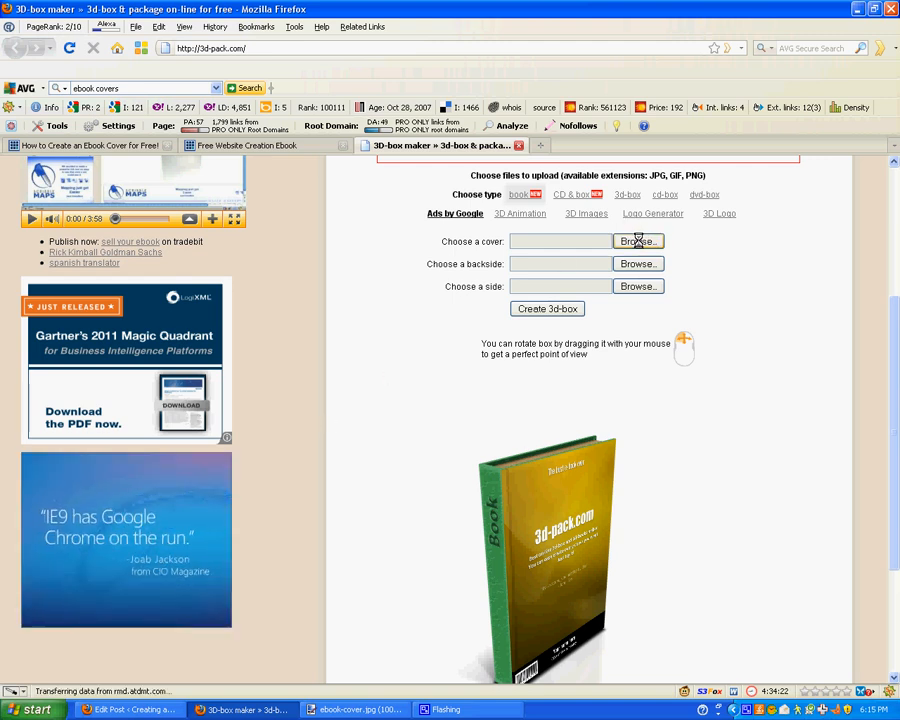
Step: Create a 3D box using ebook-cover as the cover and ebook-side as the side image
left_click(637, 241)
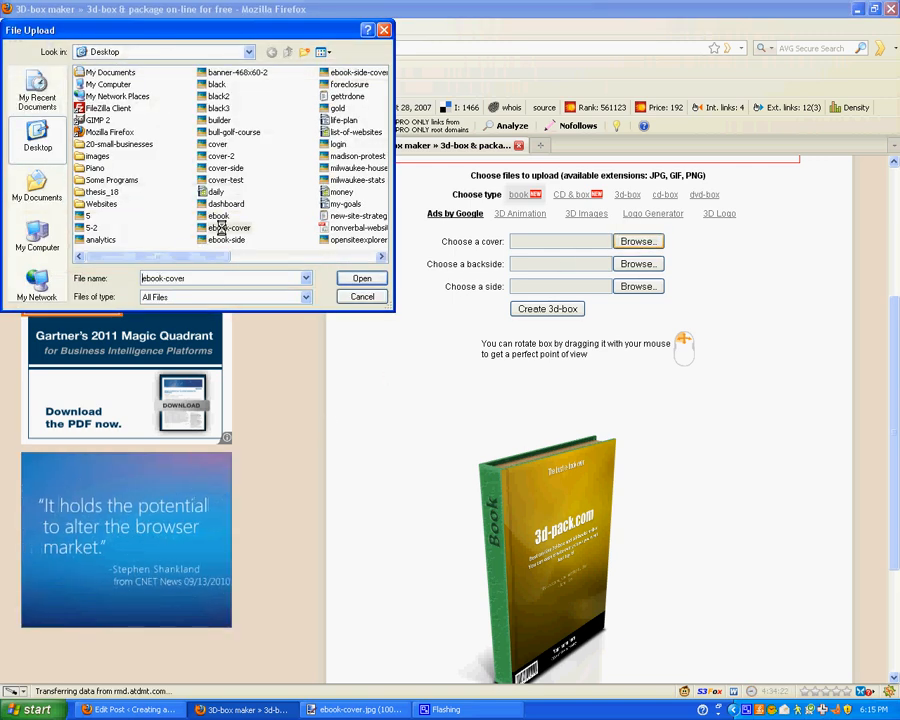
left_click(361, 278)
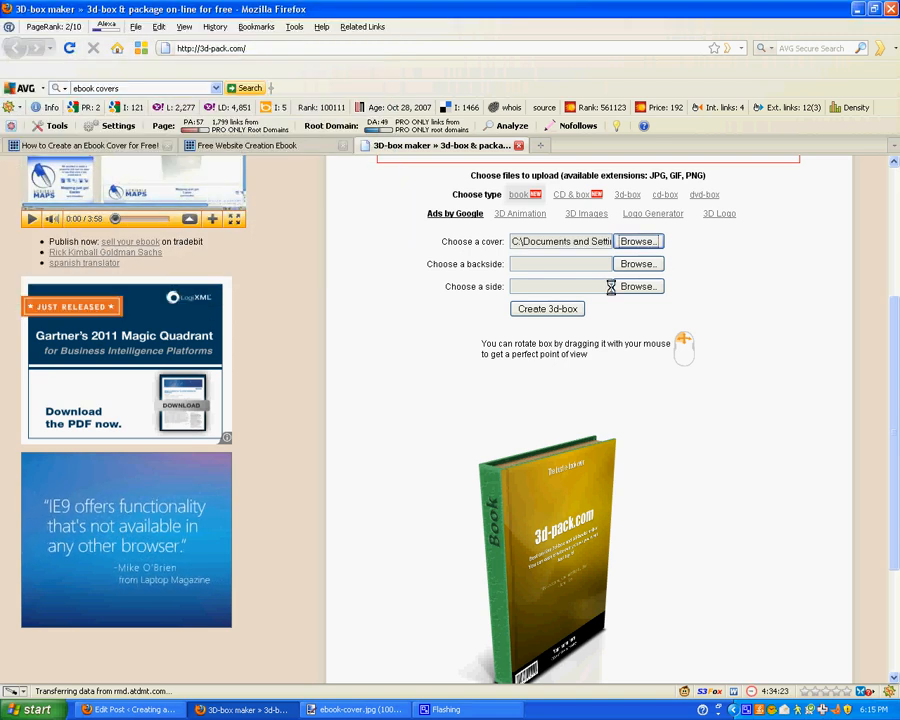
left_click(637, 286)
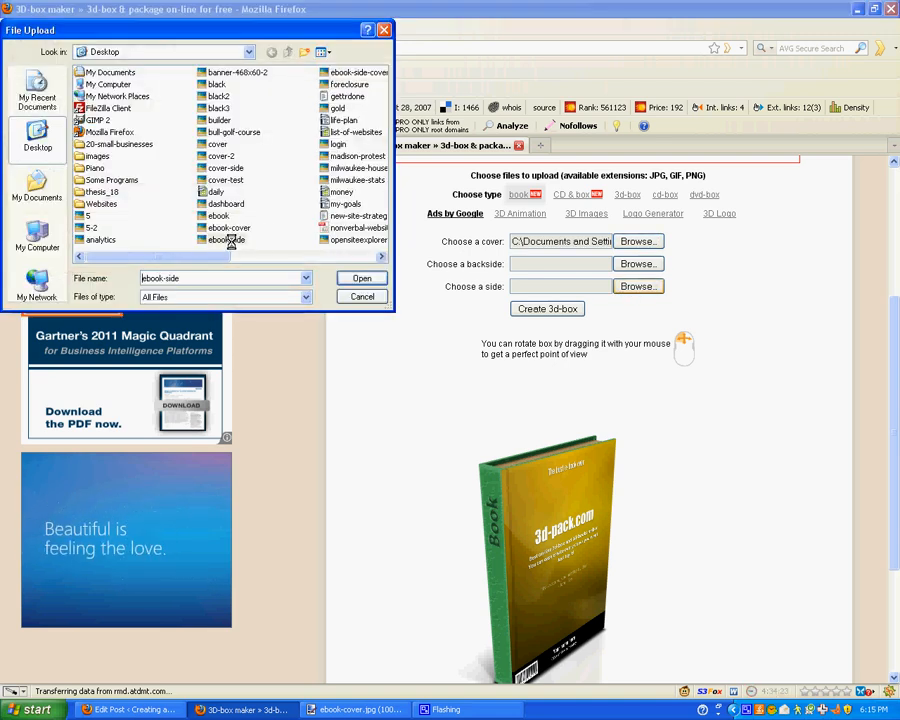
left_click(361, 278)
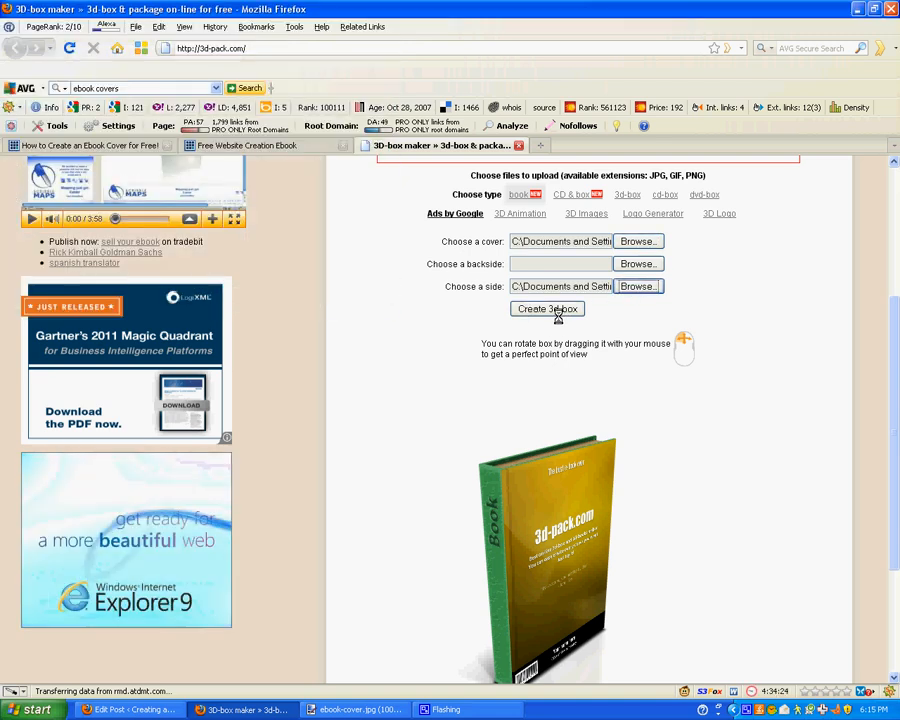
left_click(547, 309)
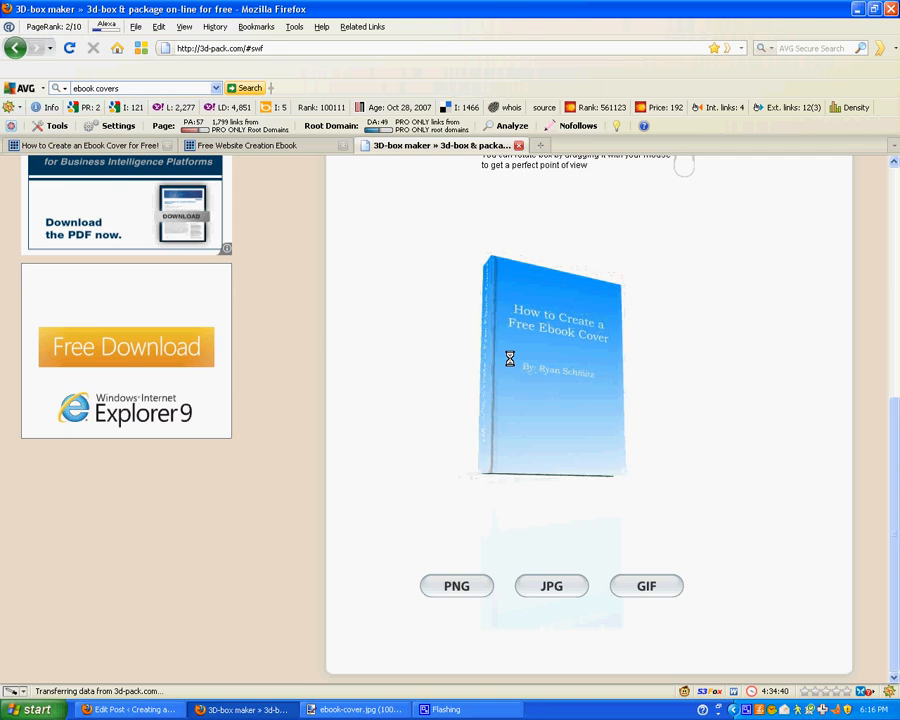
Step: Rotate the blue 3D book to show cover and spine, then render it as JPG
left_click_drag(550, 360, 535, 393)
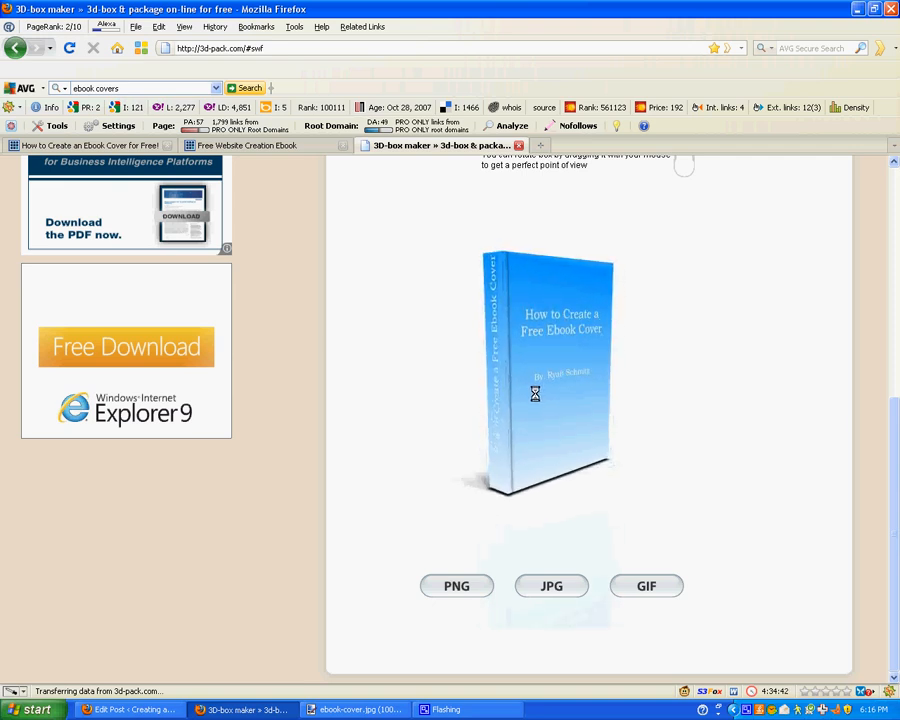
left_click(551, 585)
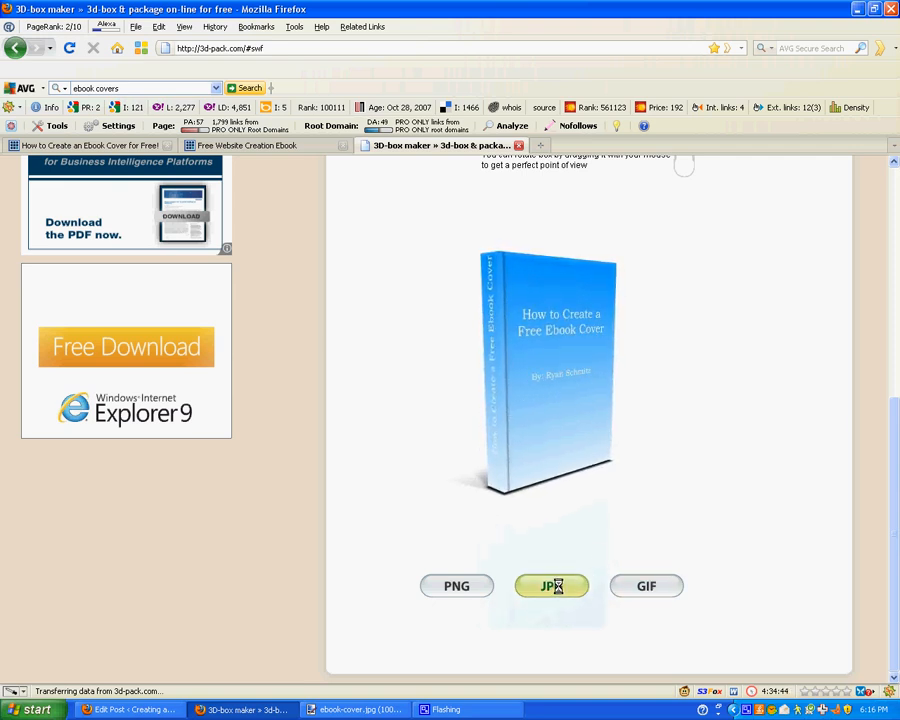
left_click(456, 586)
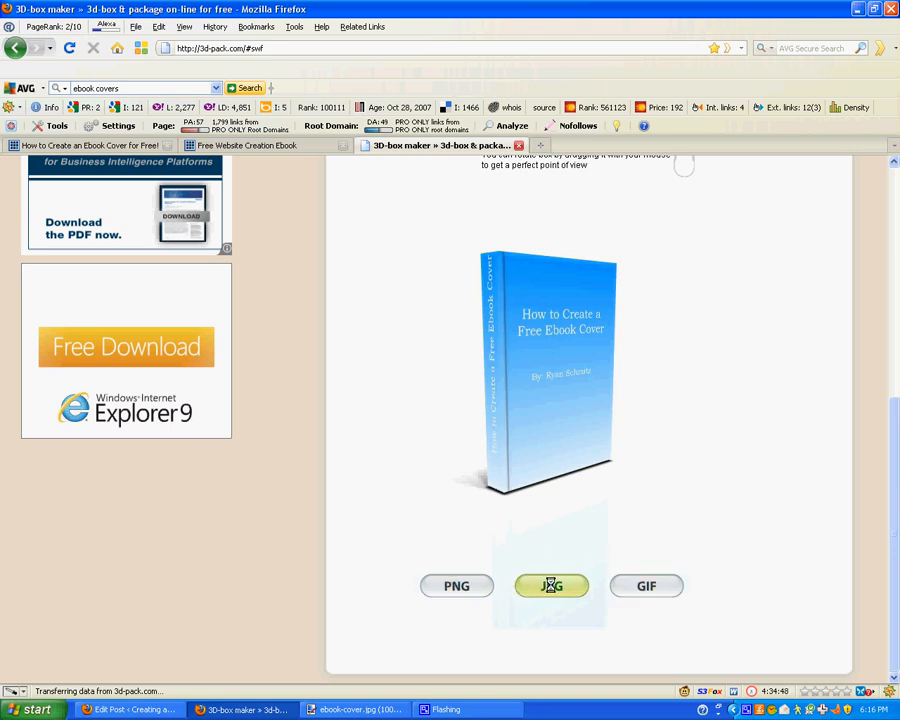
left_click(551, 585)
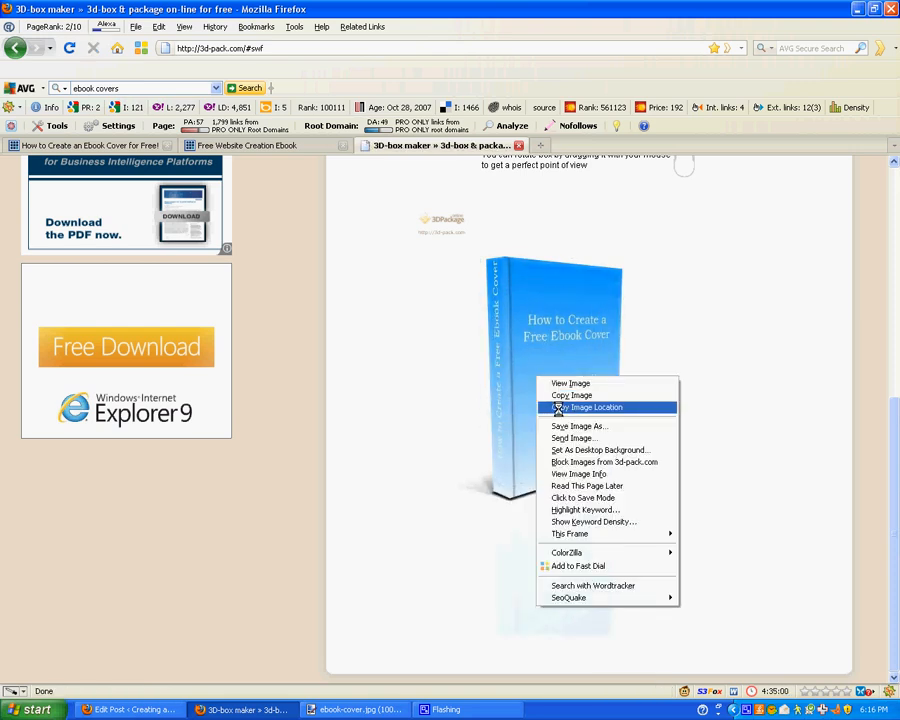
mouse_move(572, 395)
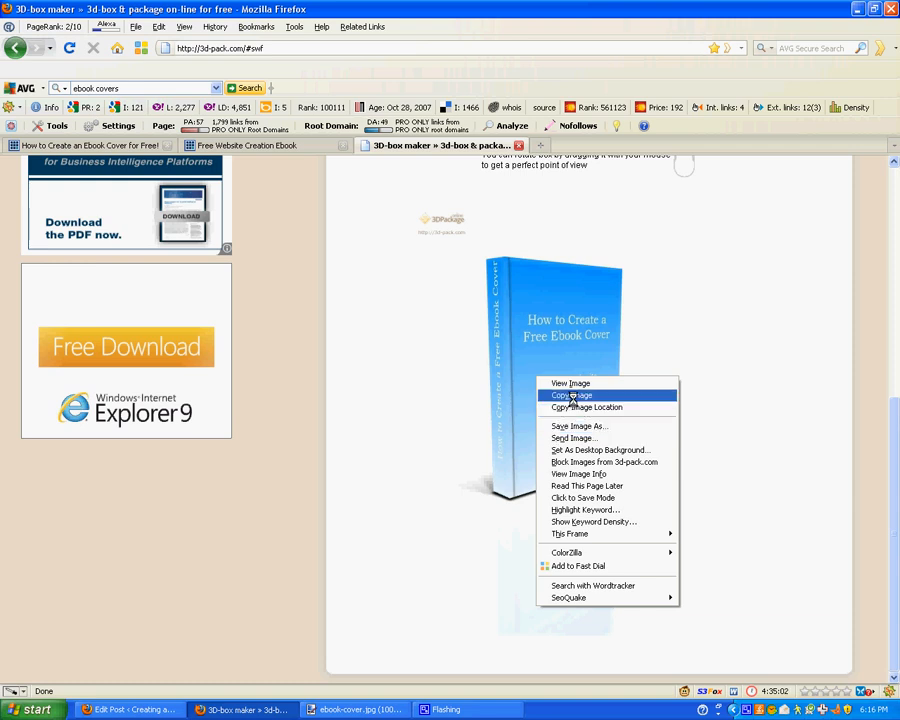
Step: Copy the watermarked JPG render of the 3D book via Copy Image
left_click(571, 395)
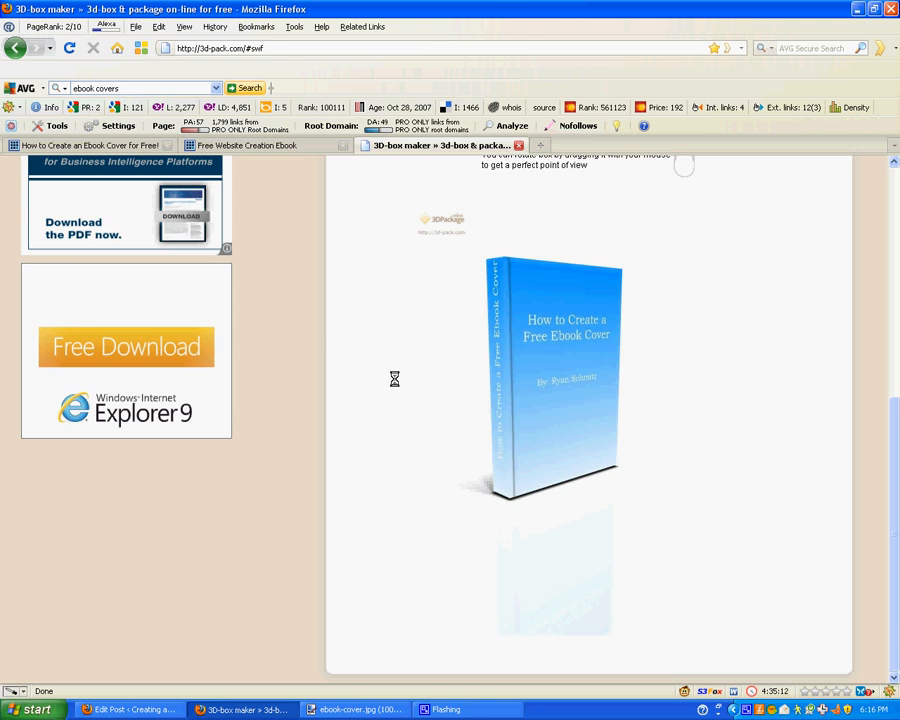